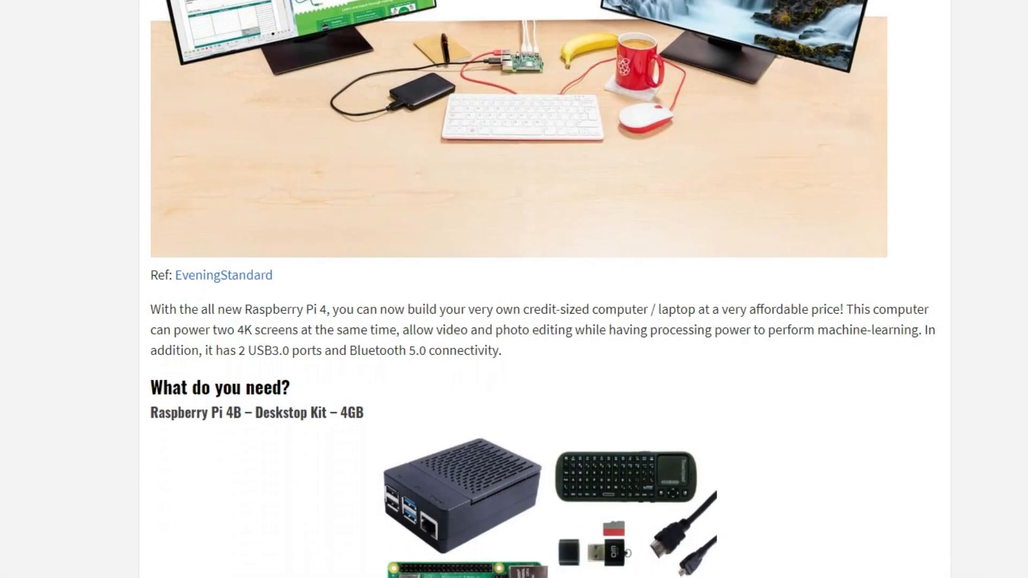
Scroll the Seeed blog's Raspberry Pi 4 project list down to section 8, the Pi network monitoring tool
scroll("down", 3)
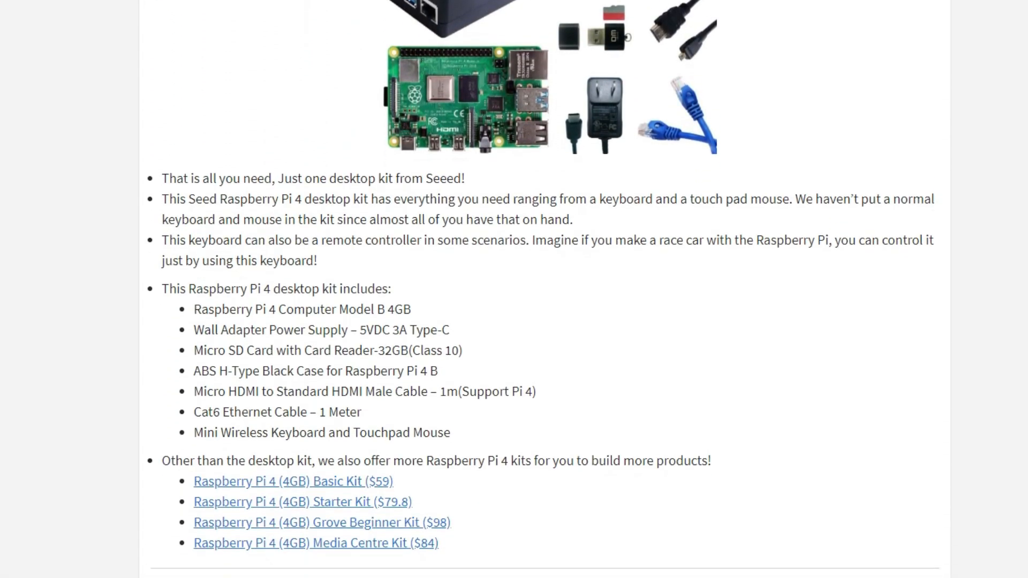
scroll("down", 3)
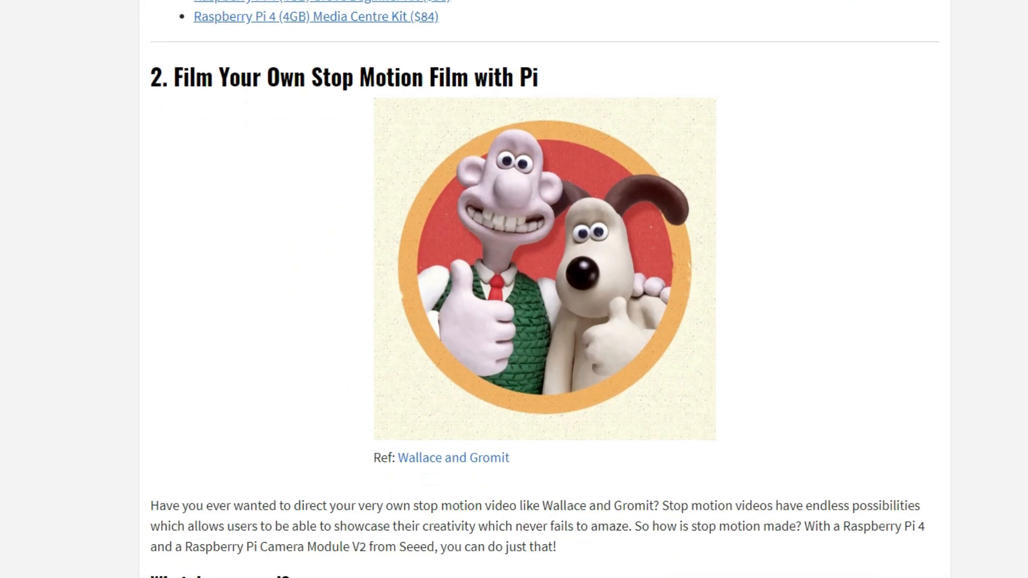
scroll("down", 3)
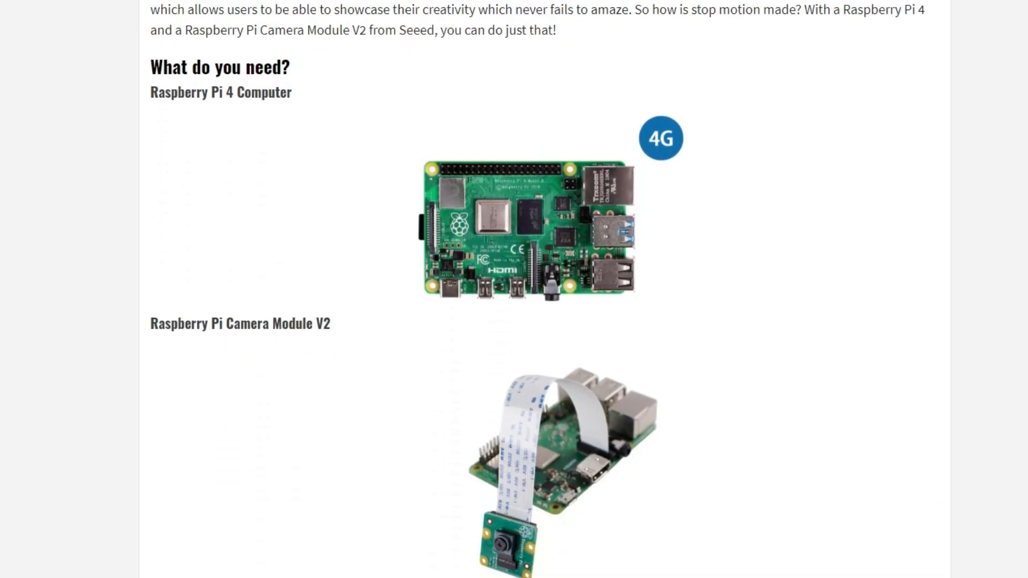
scroll("down", 3)
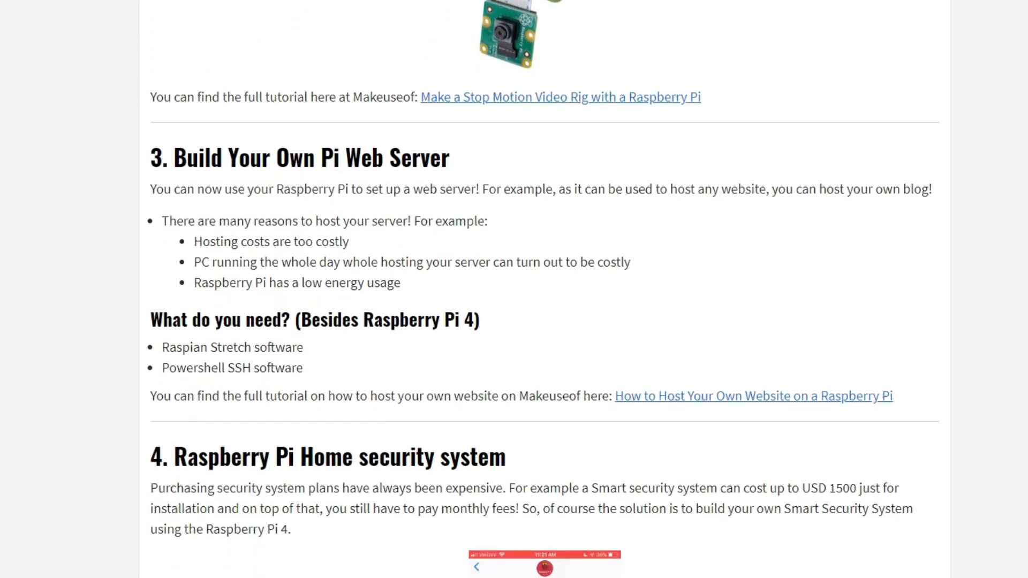
scroll("down", 3)
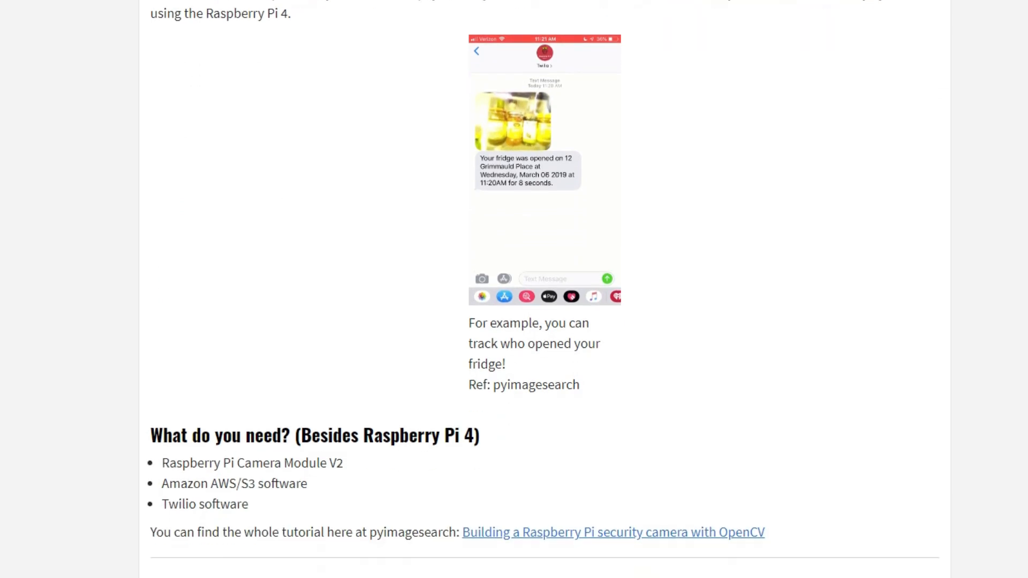
scroll("down", 3)
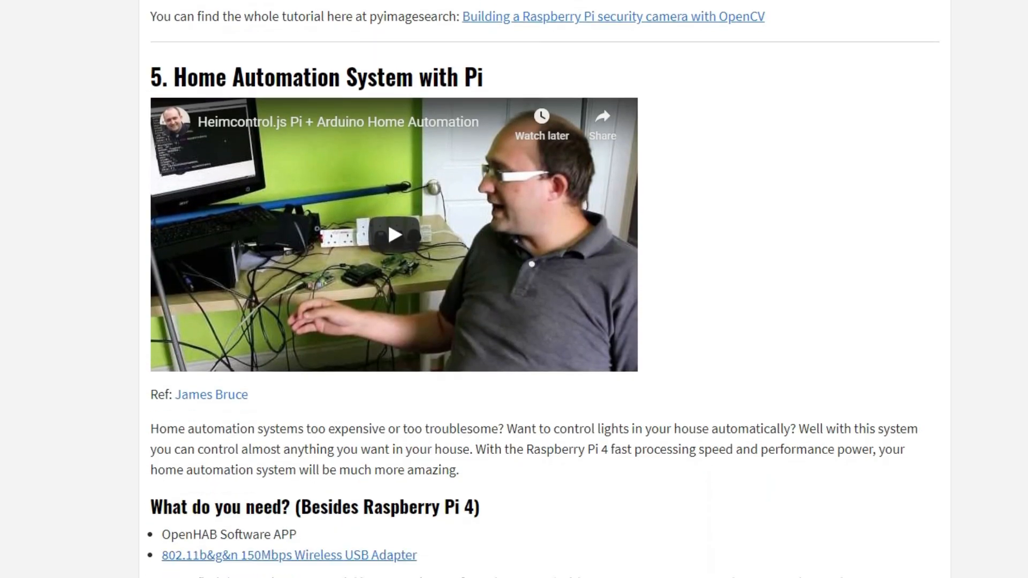
scroll("down", 3)
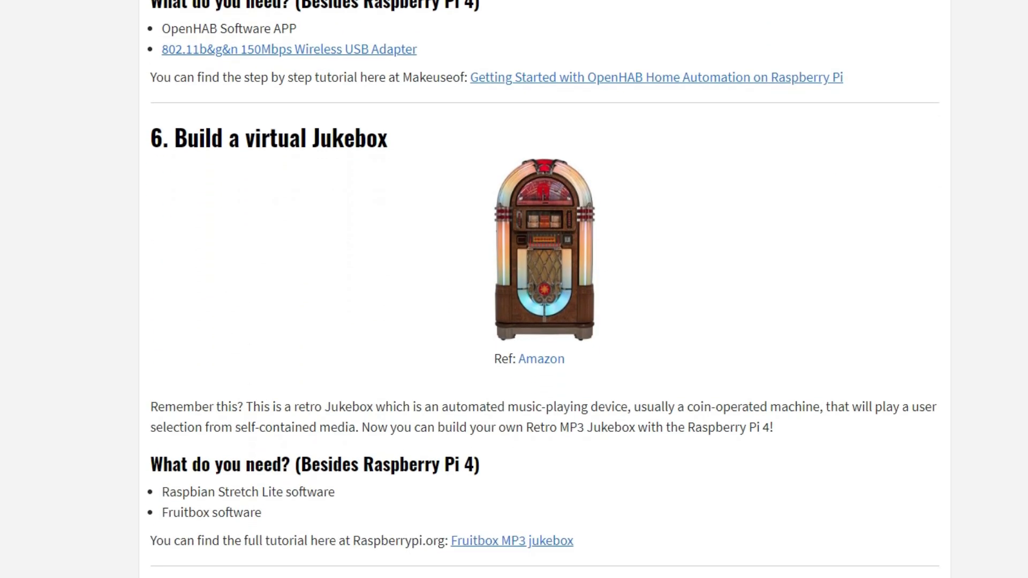
scroll("down", 3)
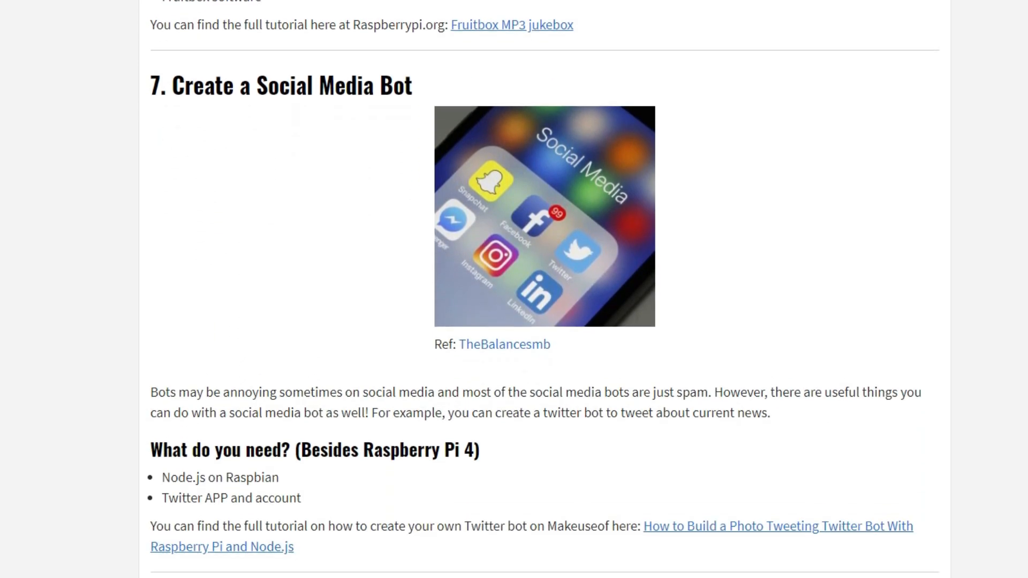
scroll("down", 3)
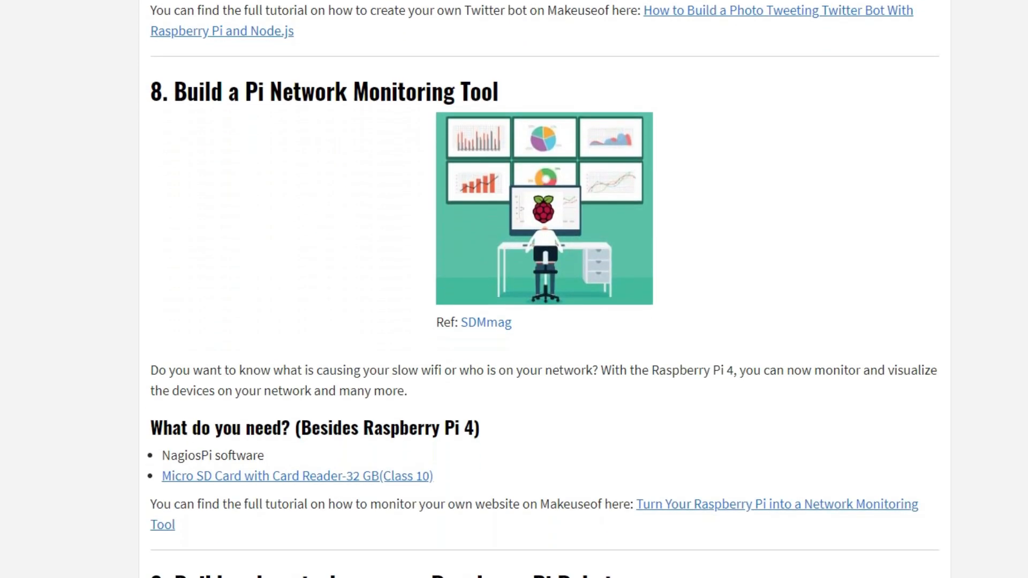
left_click(11, 9)
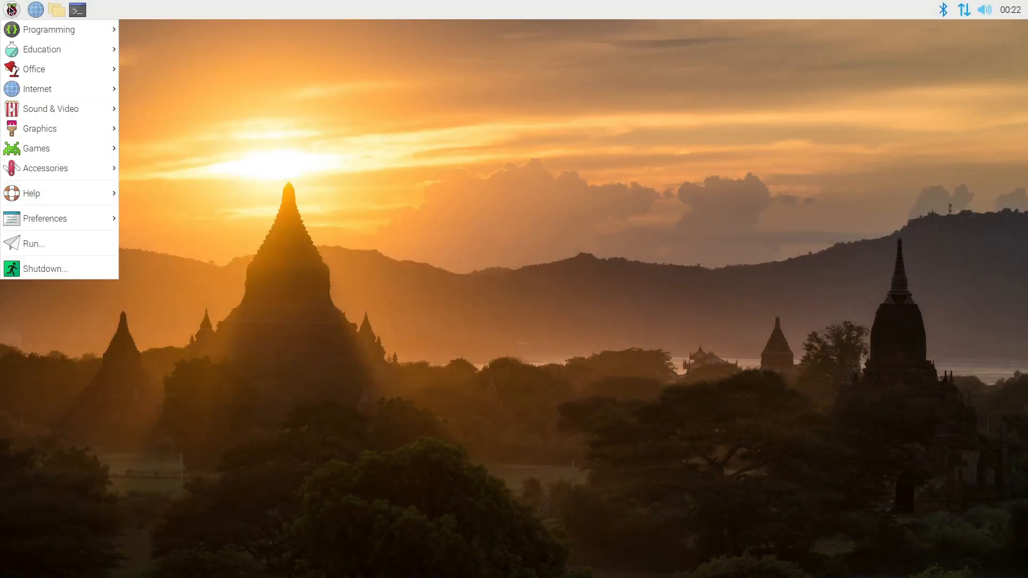
Show the Raspberry Pi desktop's application menu categories before returning to Windows
left_click(49, 30)
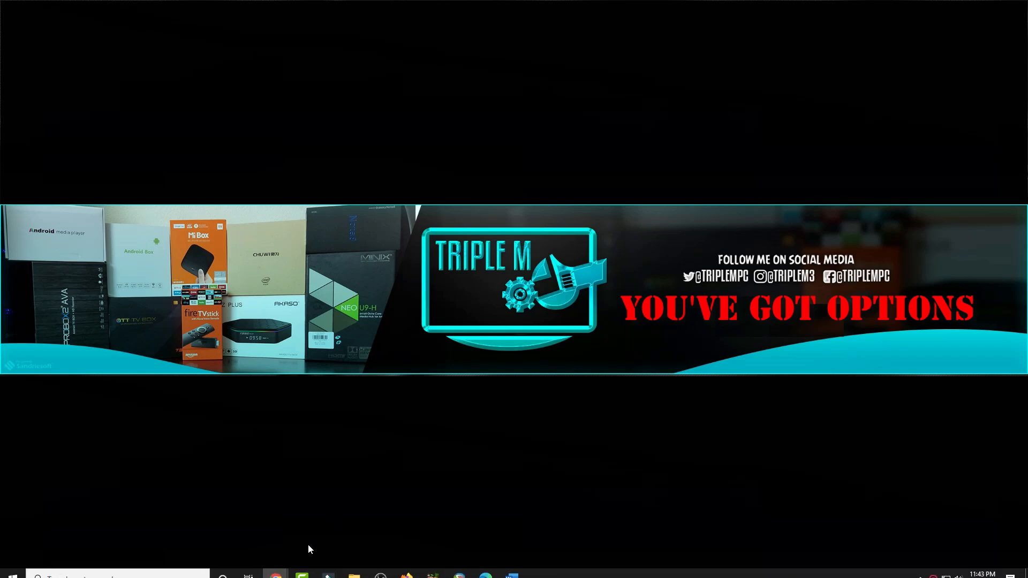
Quick-format the PIE (H:) card as FAT32 from This PC and accept the erase warning
left_click(355, 574)
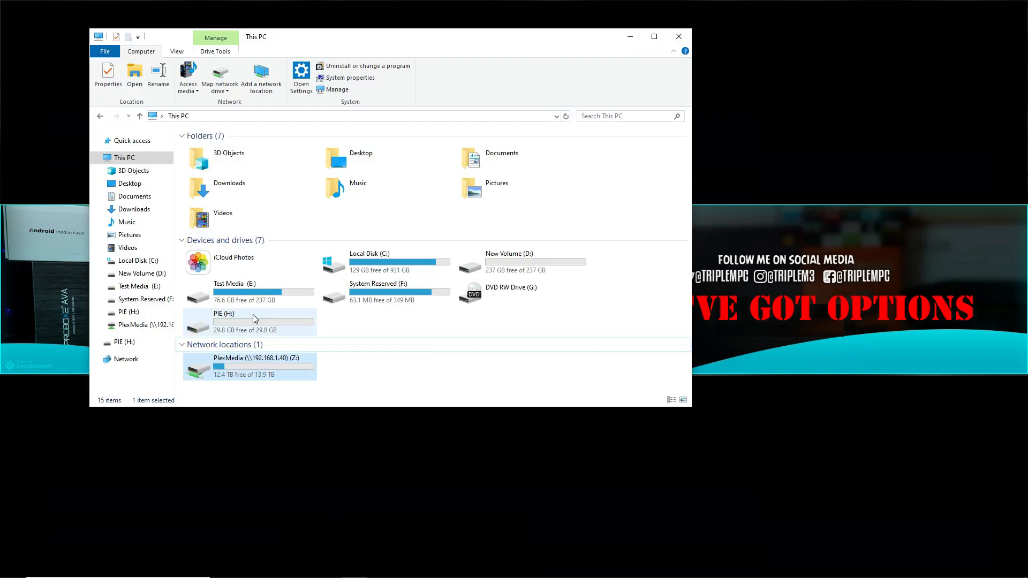
right_click(255, 319)
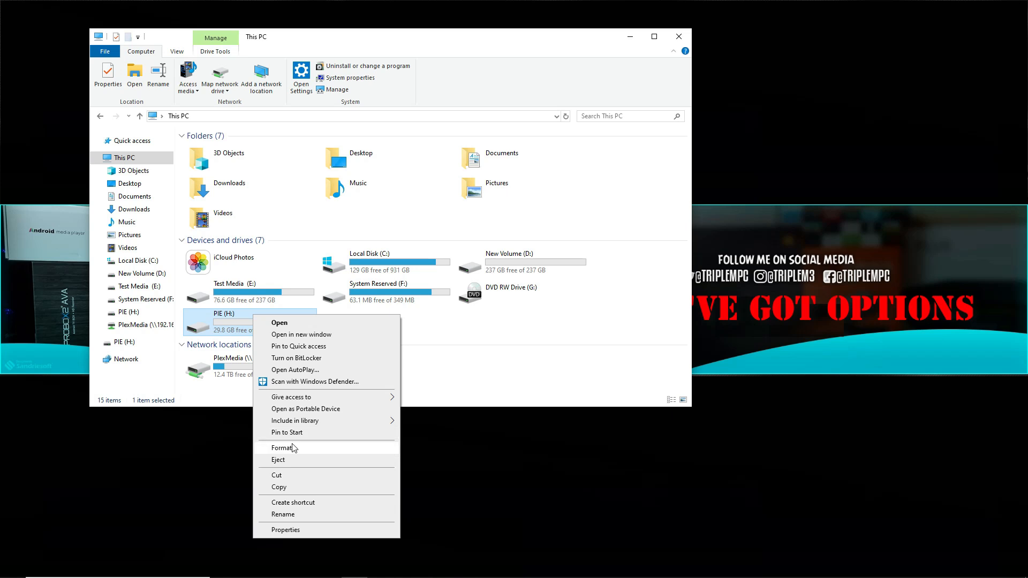
left_click(283, 448)
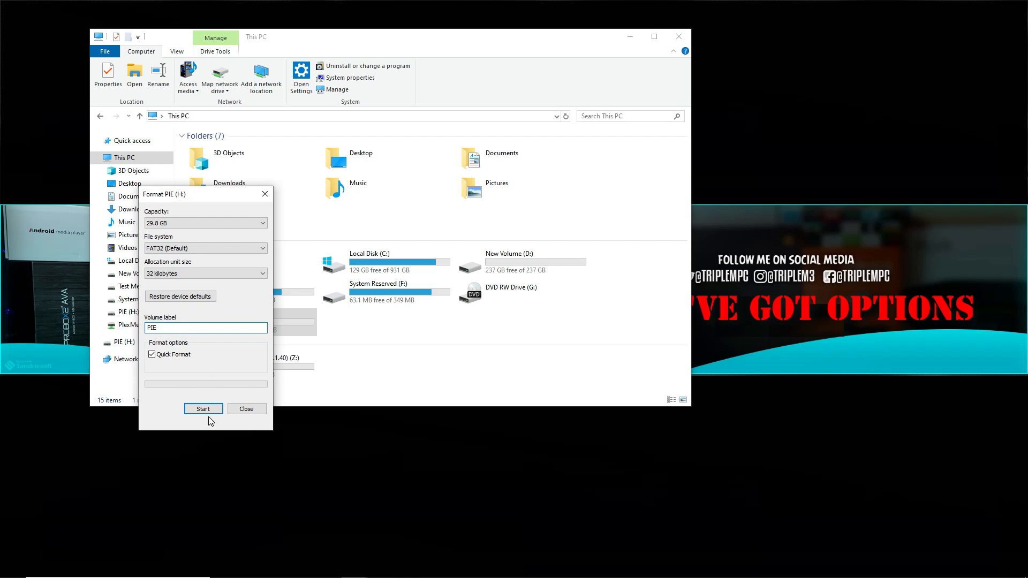
left_click(204, 409)
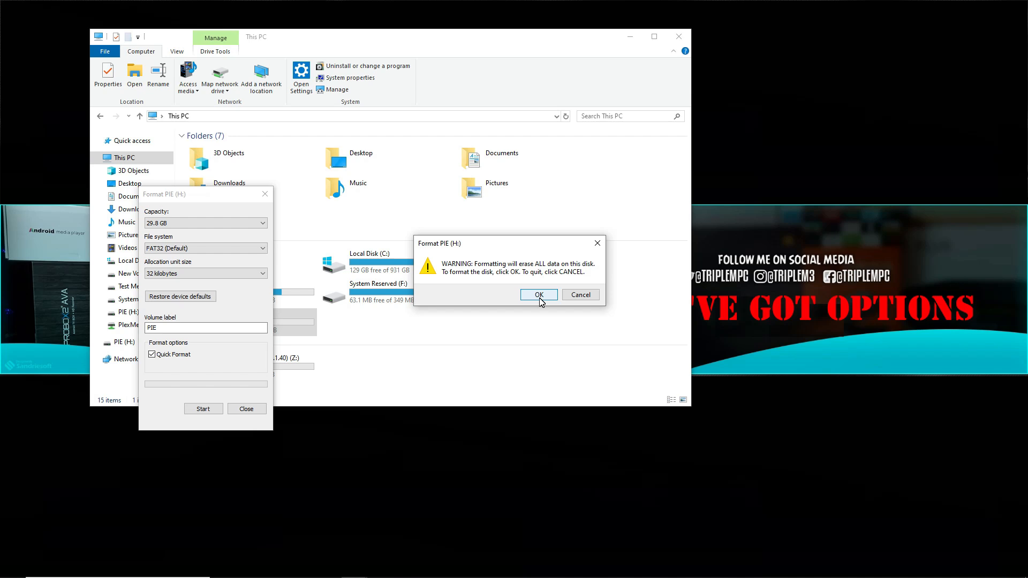
left_click(539, 295)
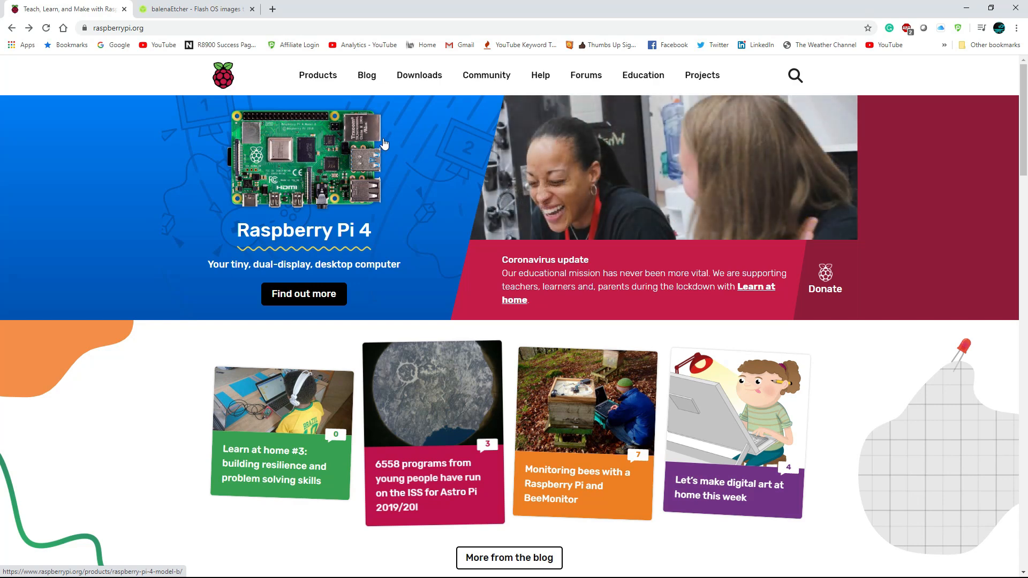
Go to the raspberrypi.org Downloads page listing Raspberry Pi Imager and OS images
left_click(427, 75)
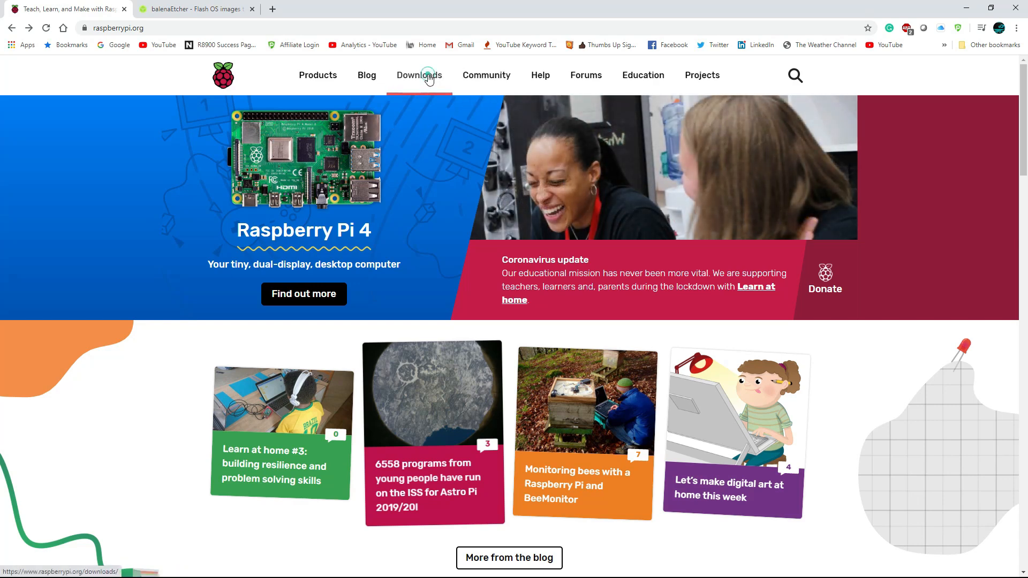
left_click(418, 75)
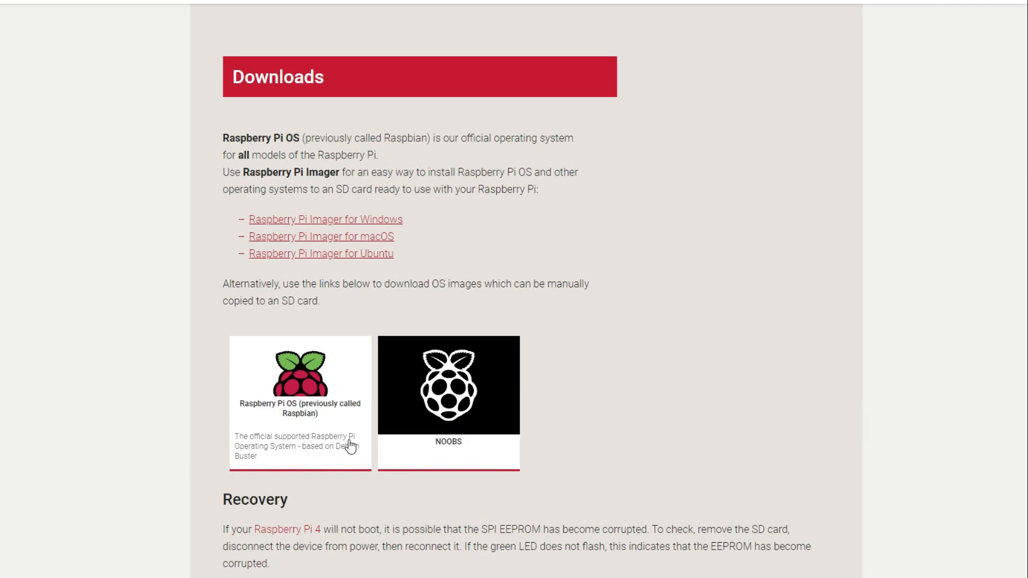
mouse_move(685, 436)
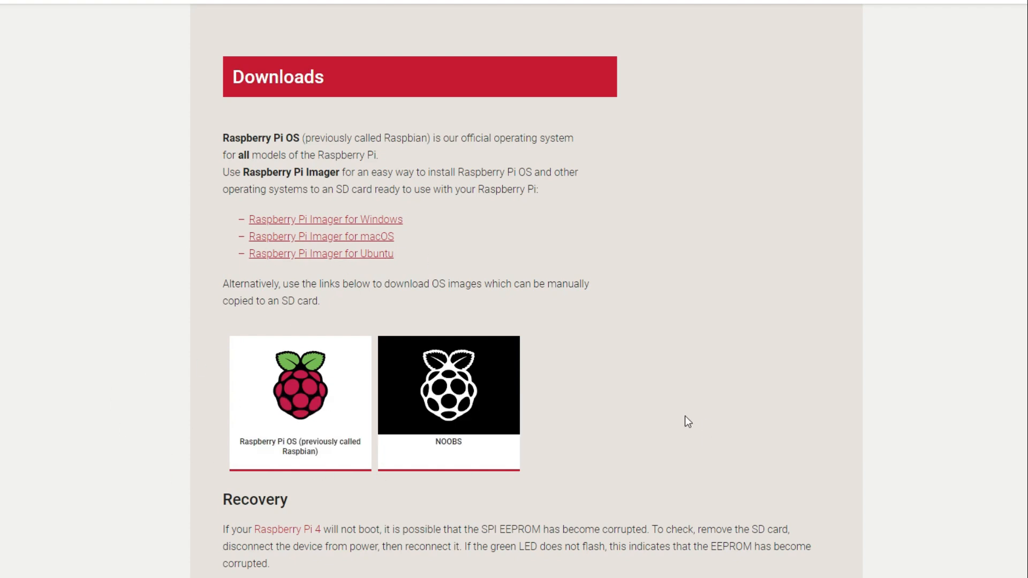
mouse_move(141, 388)
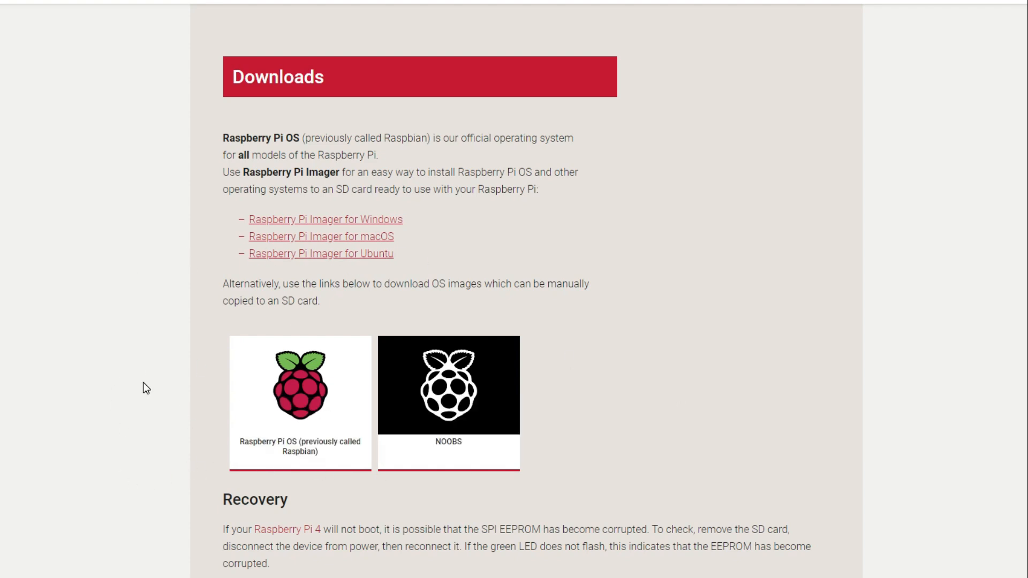
mouse_move(167, 396)
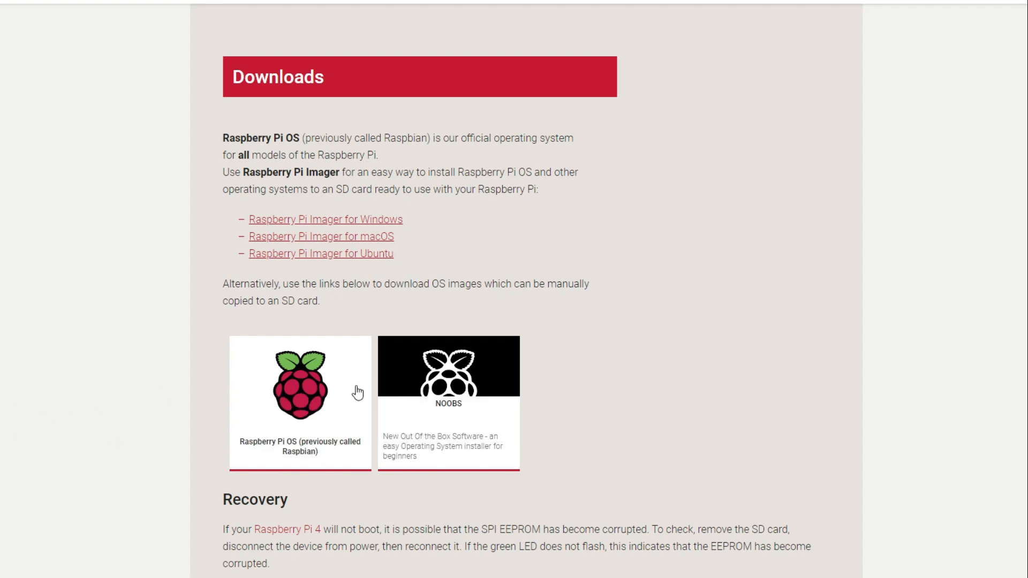
Download the Raspberry Pi OS (32-bit) desktop with recommended software ZIP
left_click(300, 402)
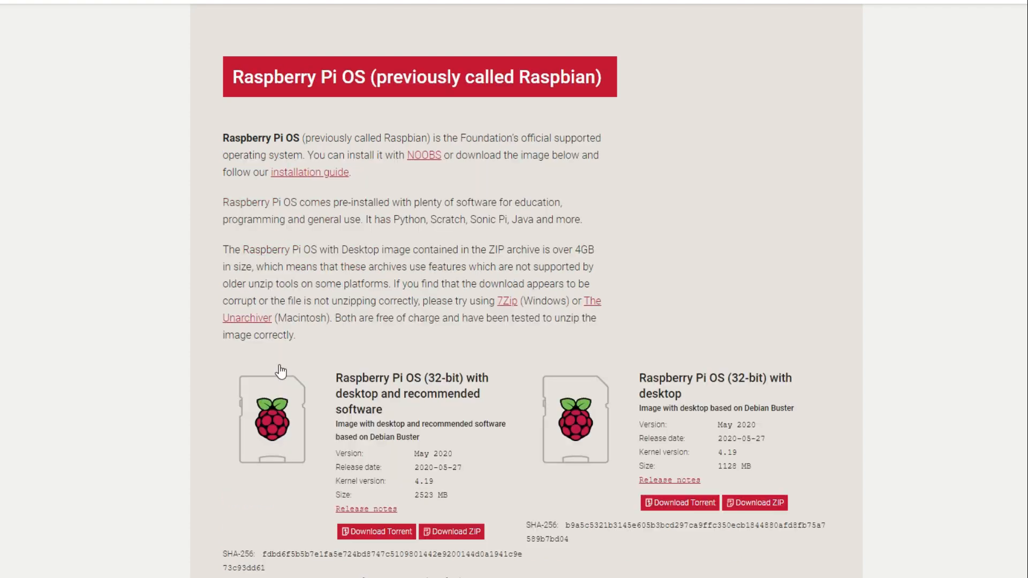
scroll("down", 3)
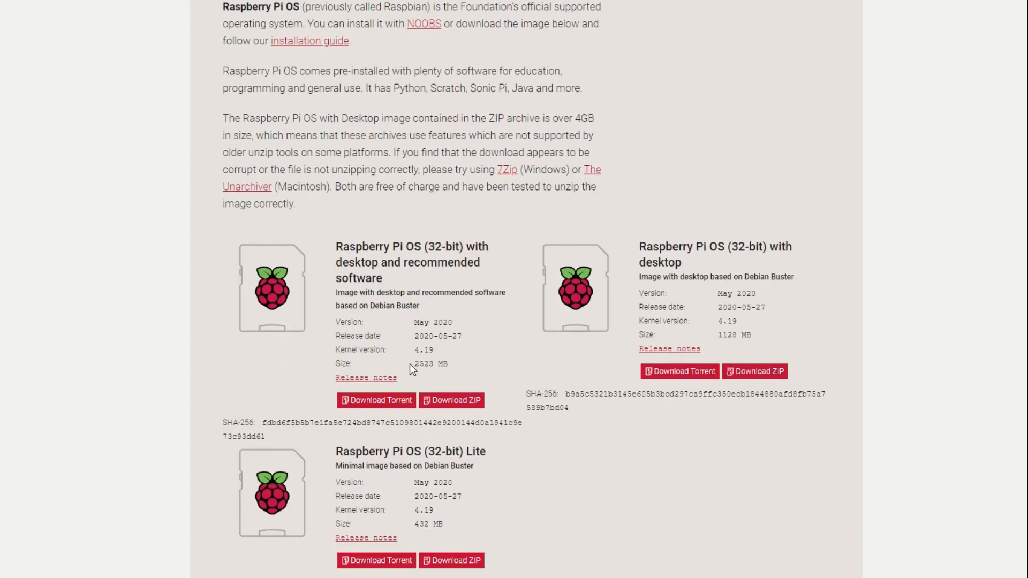
mouse_move(380, 267)
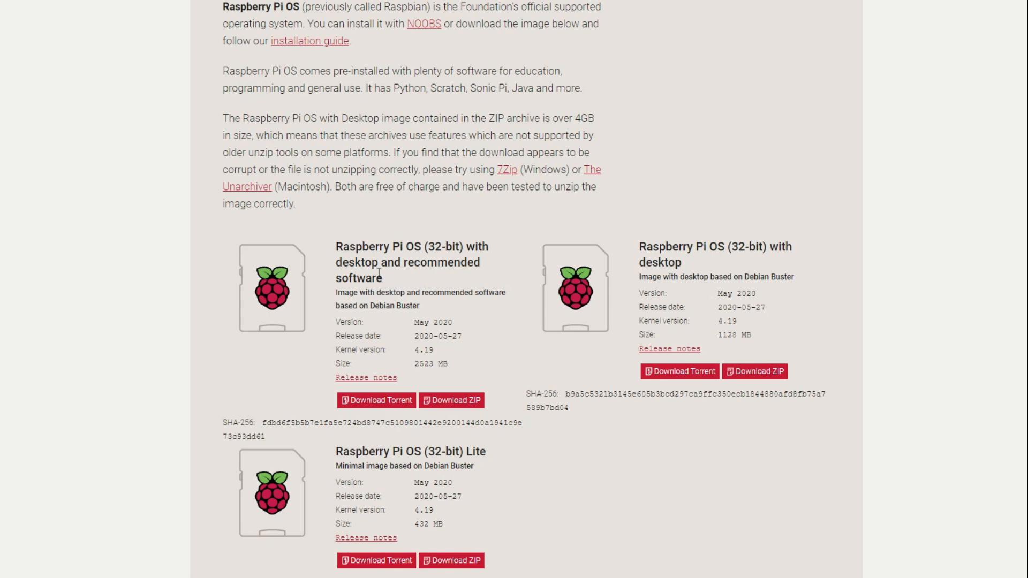
mouse_move(789, 276)
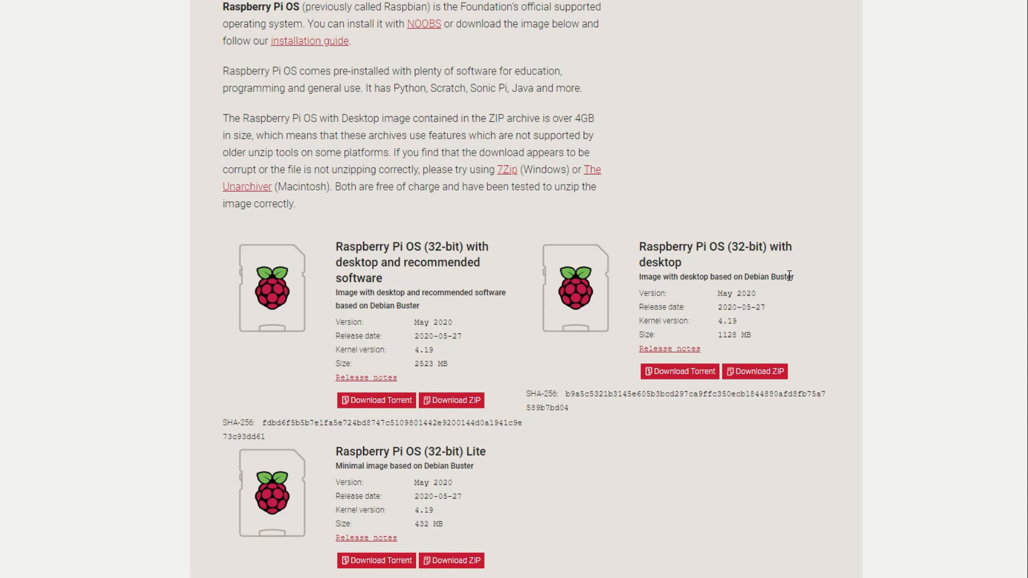
mouse_move(405, 437)
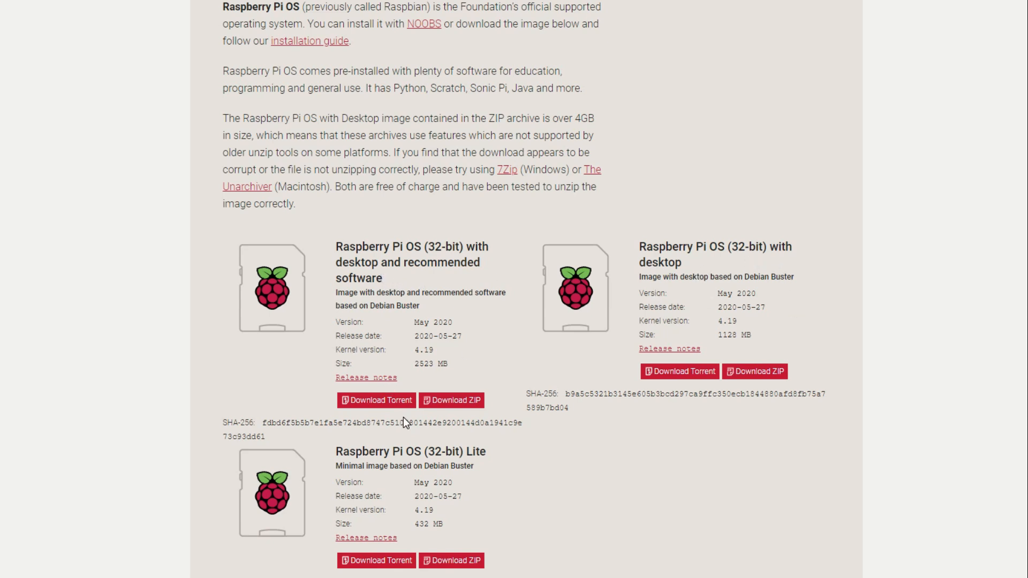
mouse_move(510, 473)
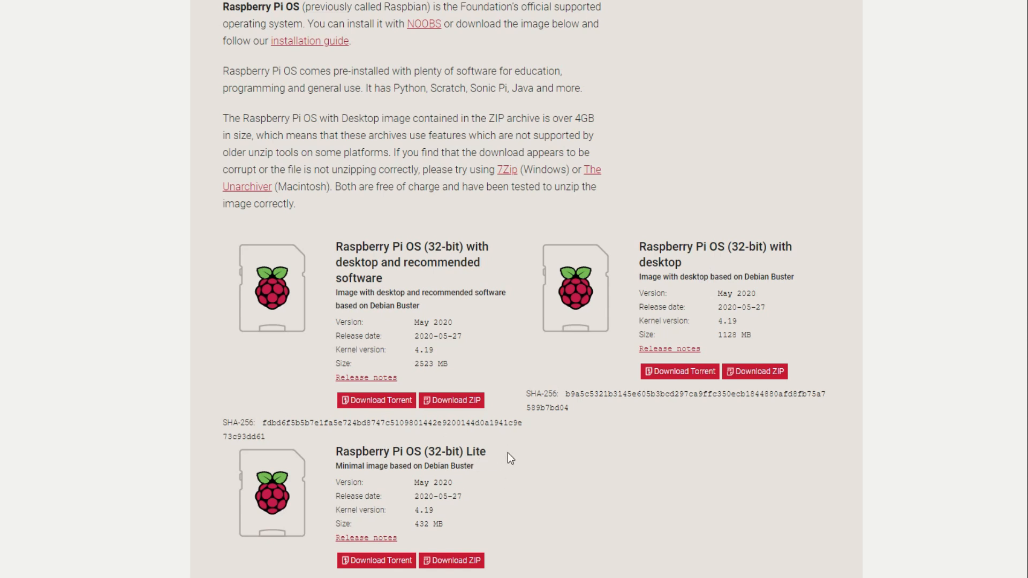
mouse_move(397, 347)
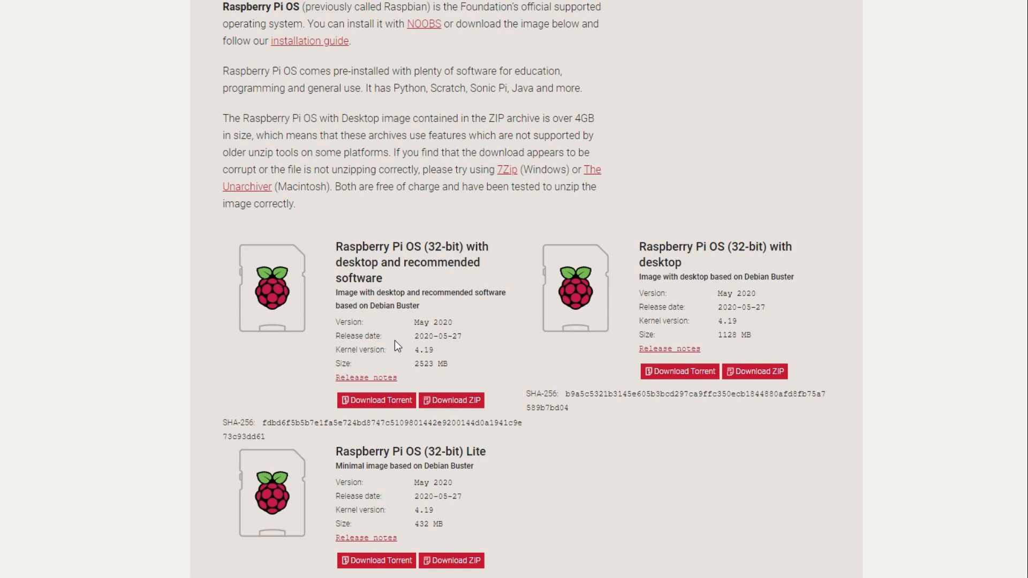
mouse_move(447, 405)
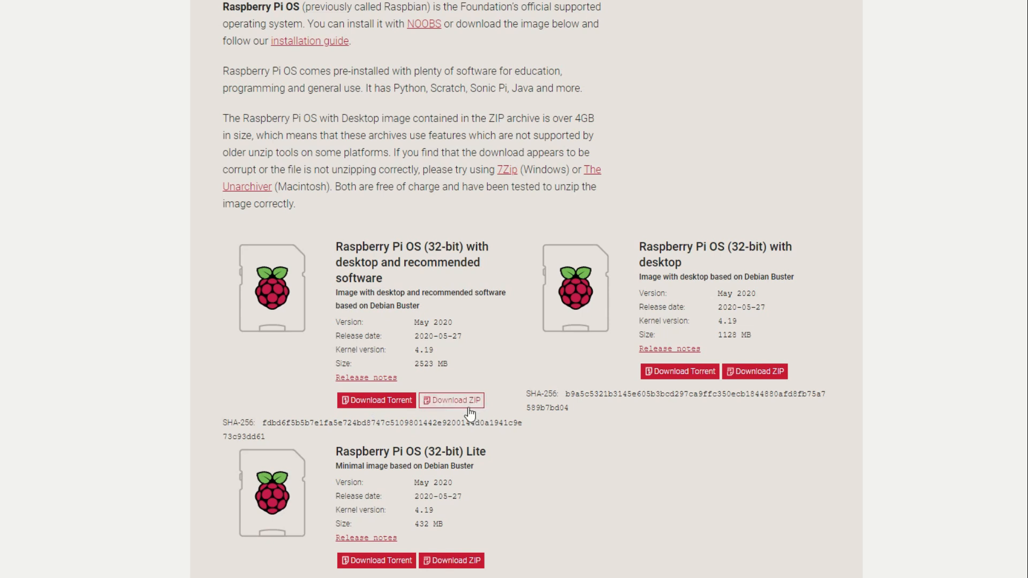
mouse_move(376, 401)
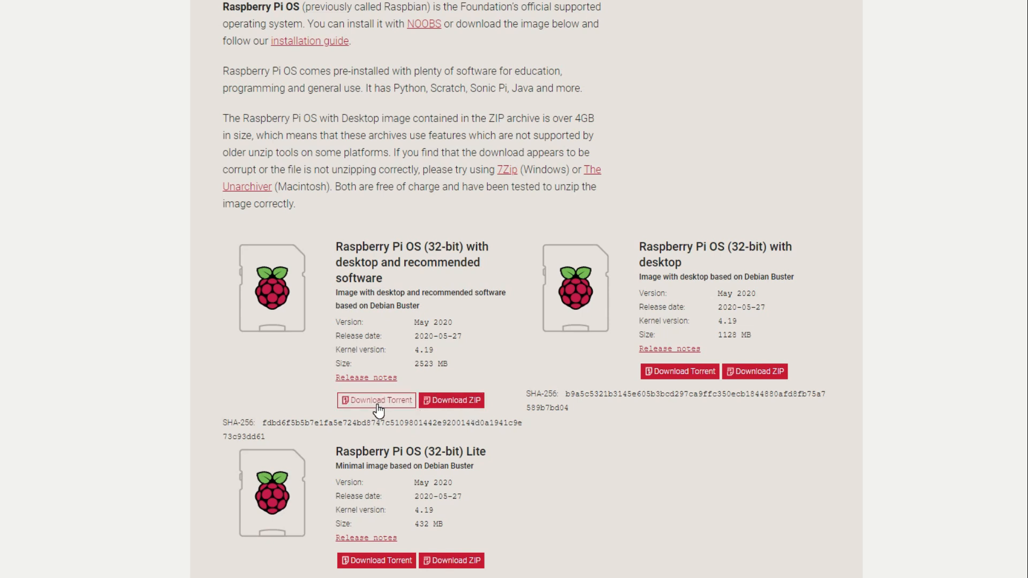
mouse_move(435, 411)
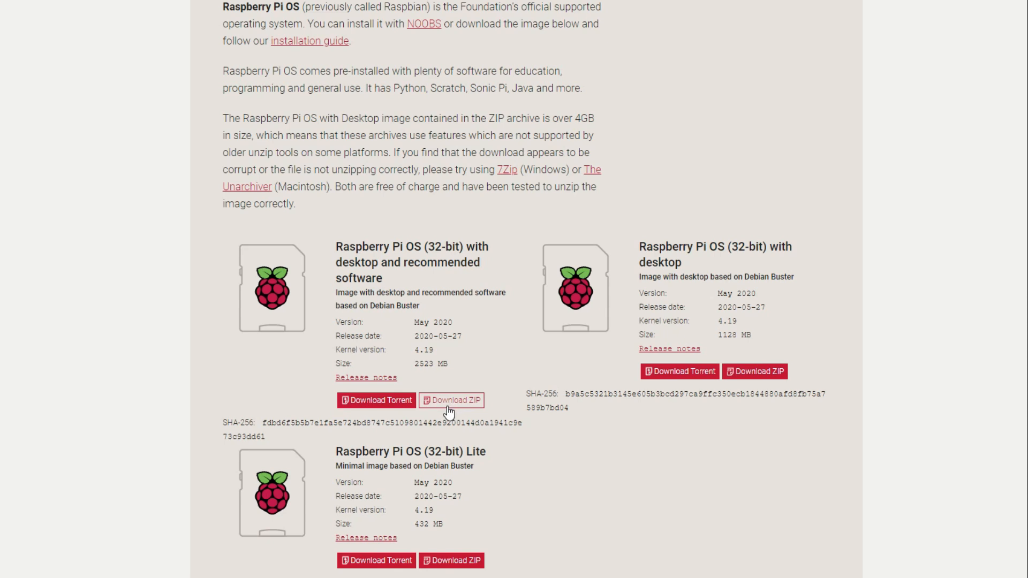
mouse_move(458, 407)
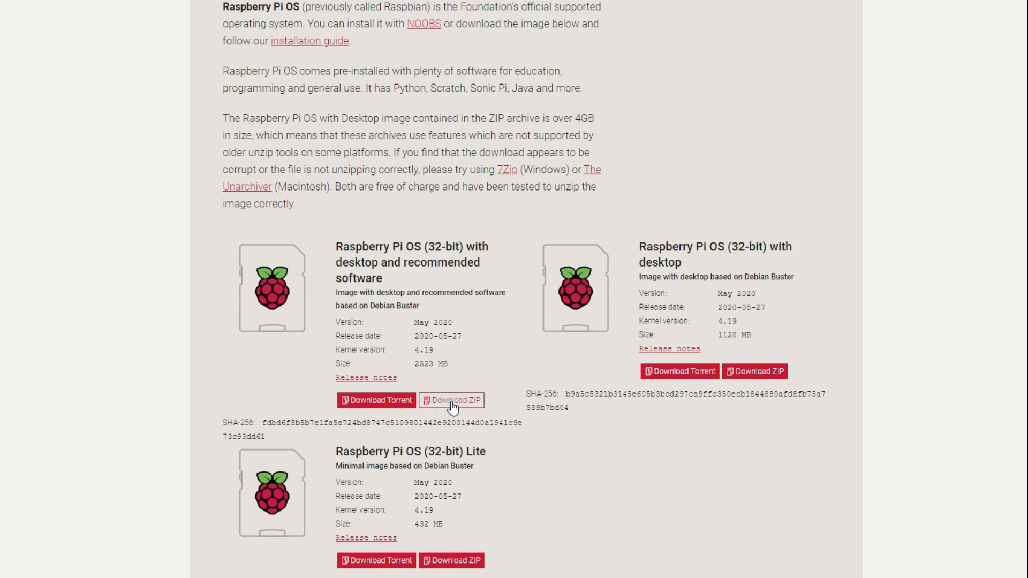
left_click(451, 400)
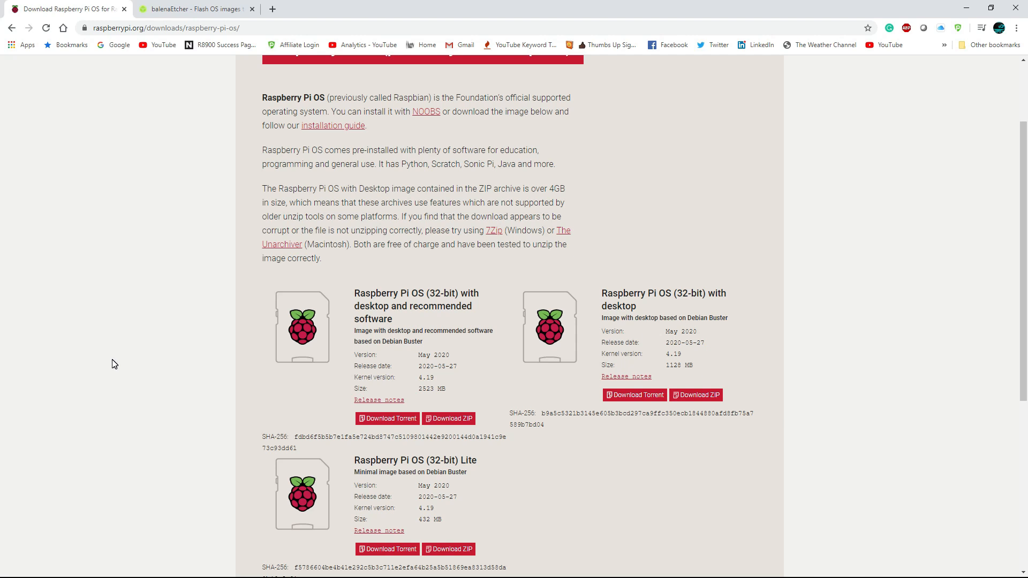
mouse_move(122, 344)
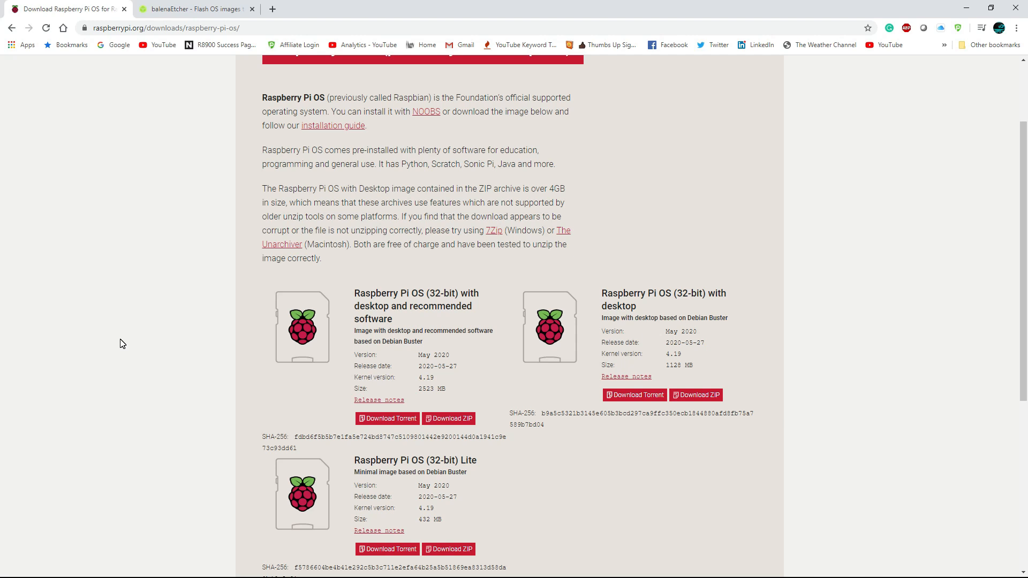
mouse_move(163, 470)
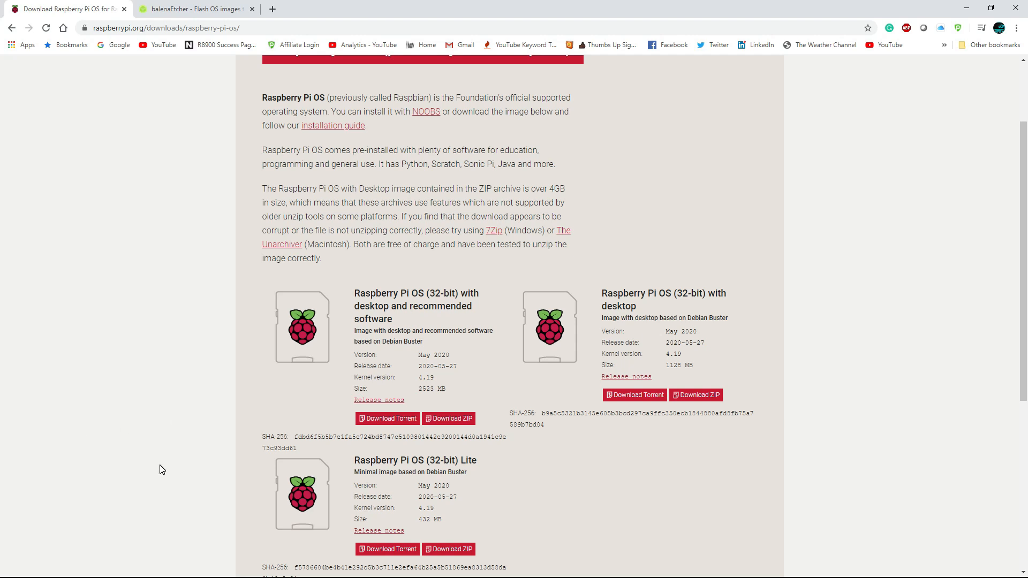
mouse_move(175, 456)
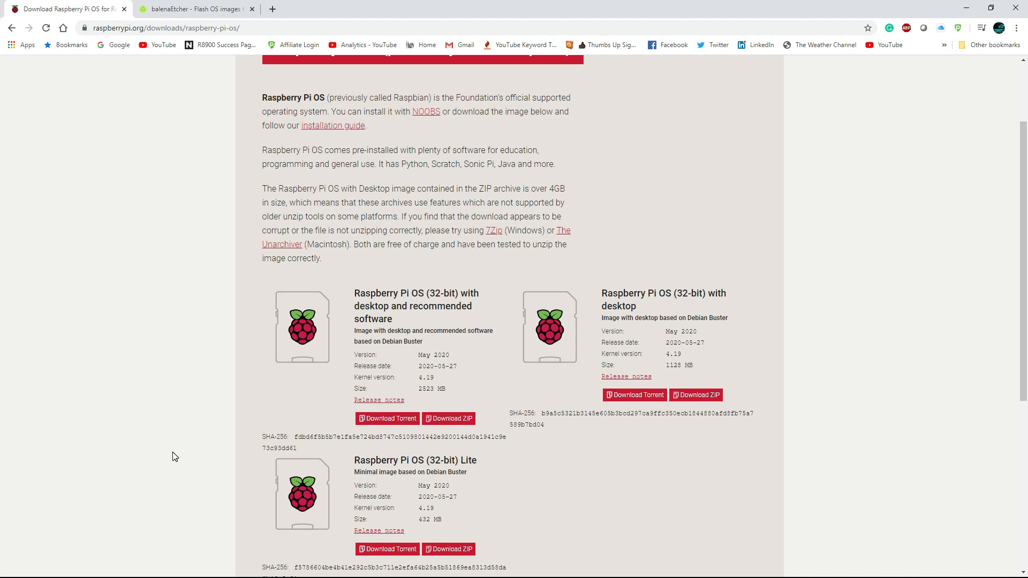
mouse_move(193, 447)
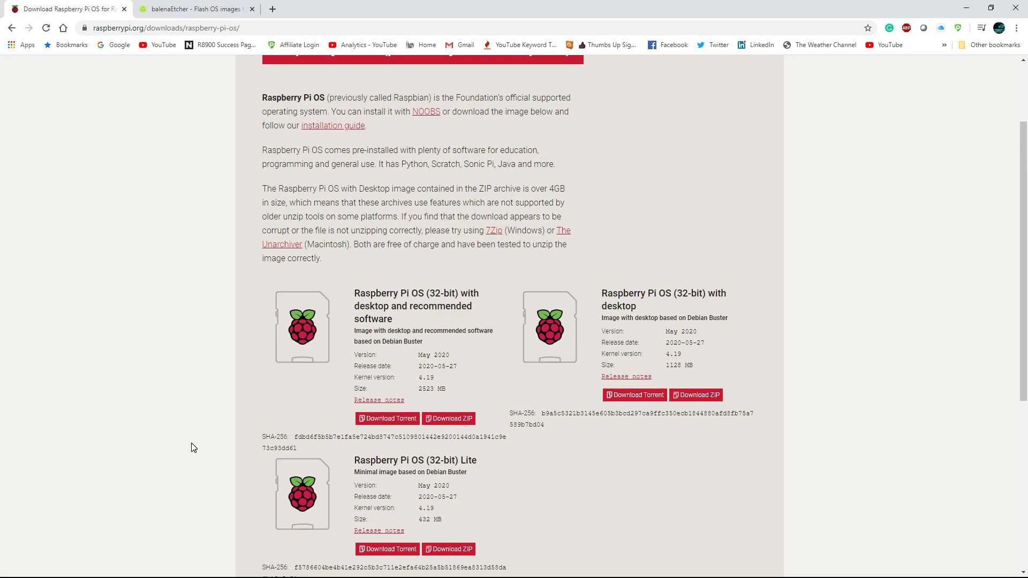
On the balenaEtcher page, show the Etcher download builds for each platform
left_click(193, 10)
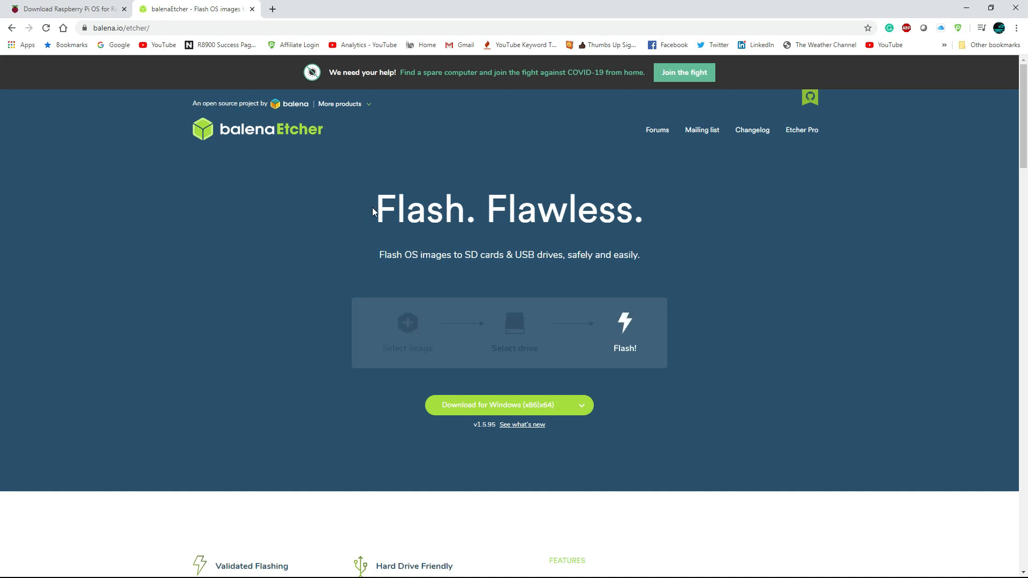
left_click(582, 405)
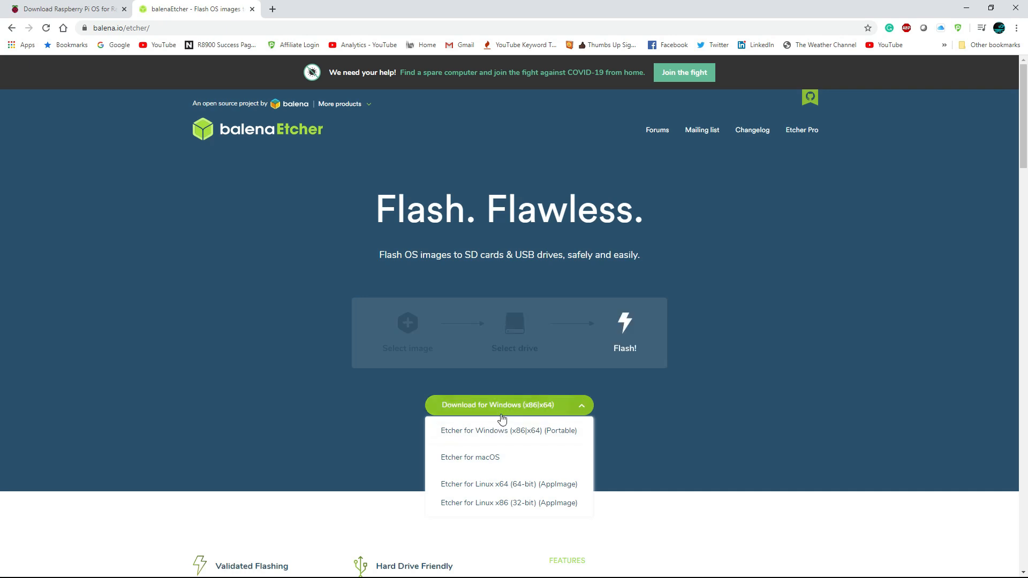
left_click(509, 430)
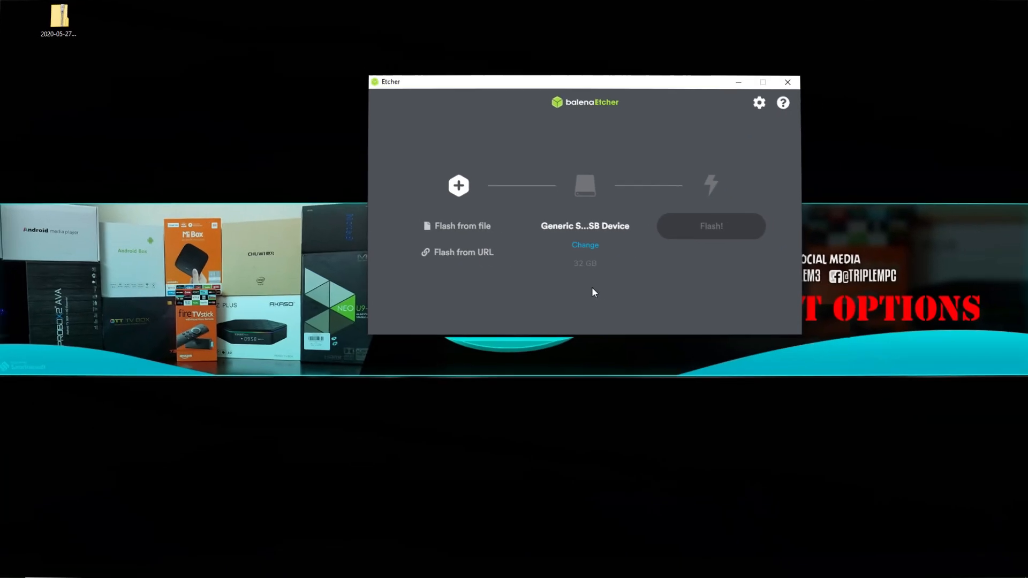
mouse_move(568, 225)
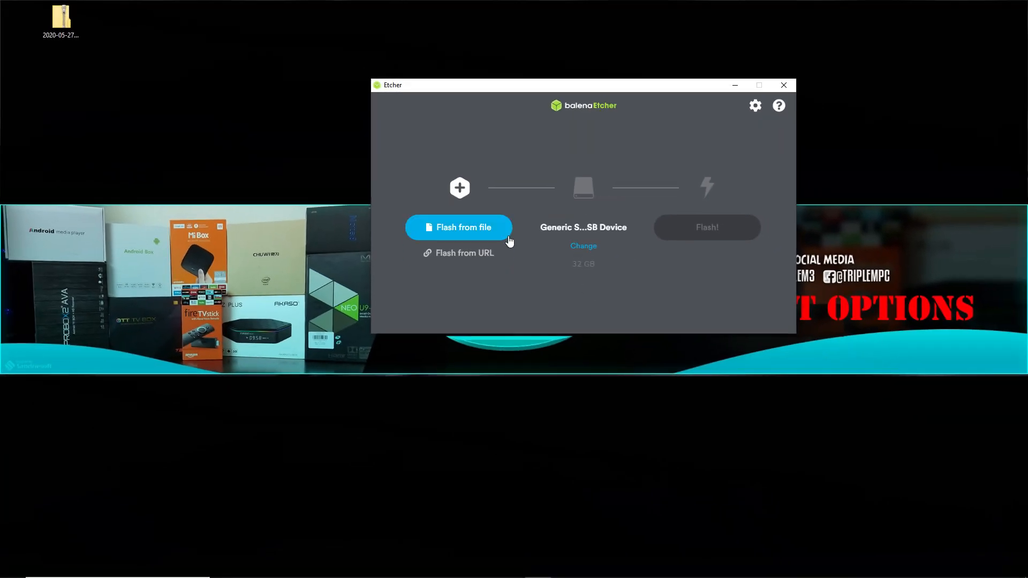
mouse_move(494, 236)
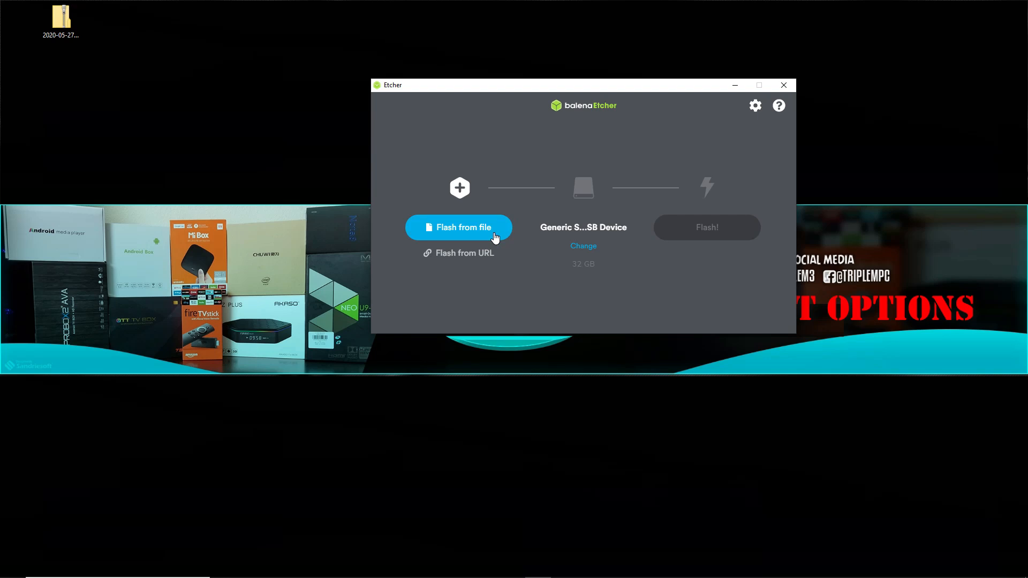
mouse_move(611, 227)
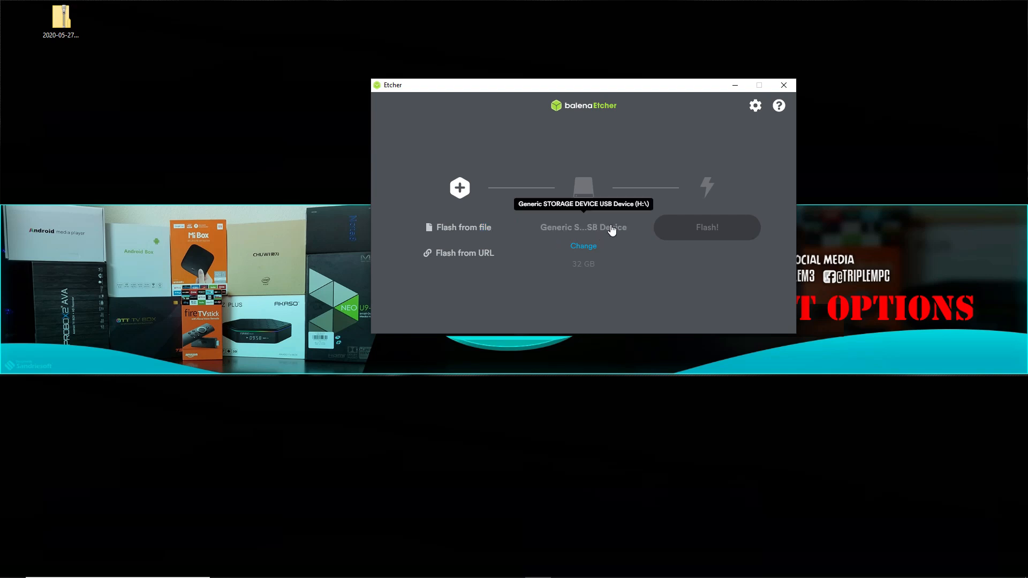
mouse_move(480, 195)
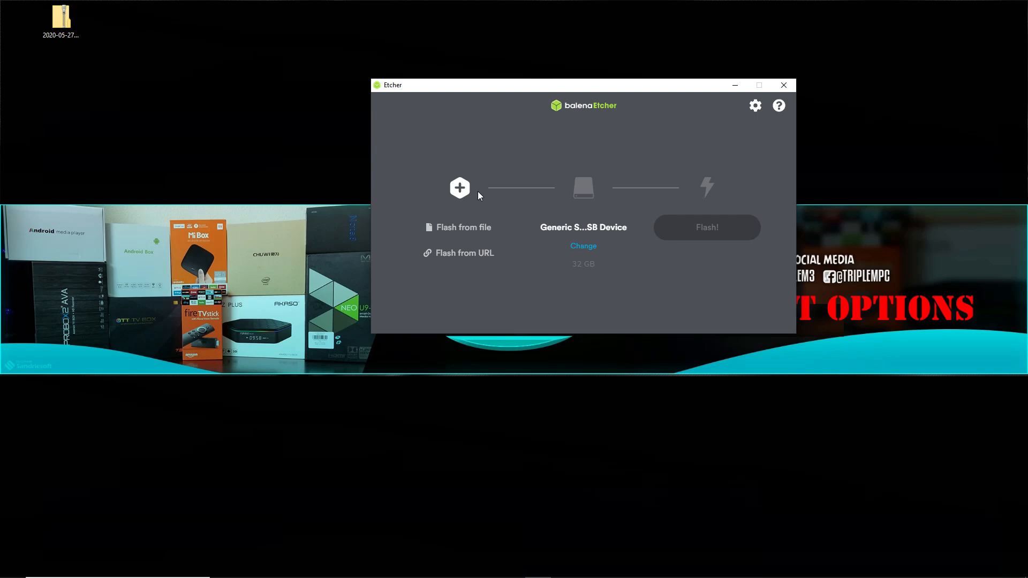
Flash the downloaded armhf .img onto the 32 GB Generic STORAGE DEVICE USB drive
left_click(463, 227)
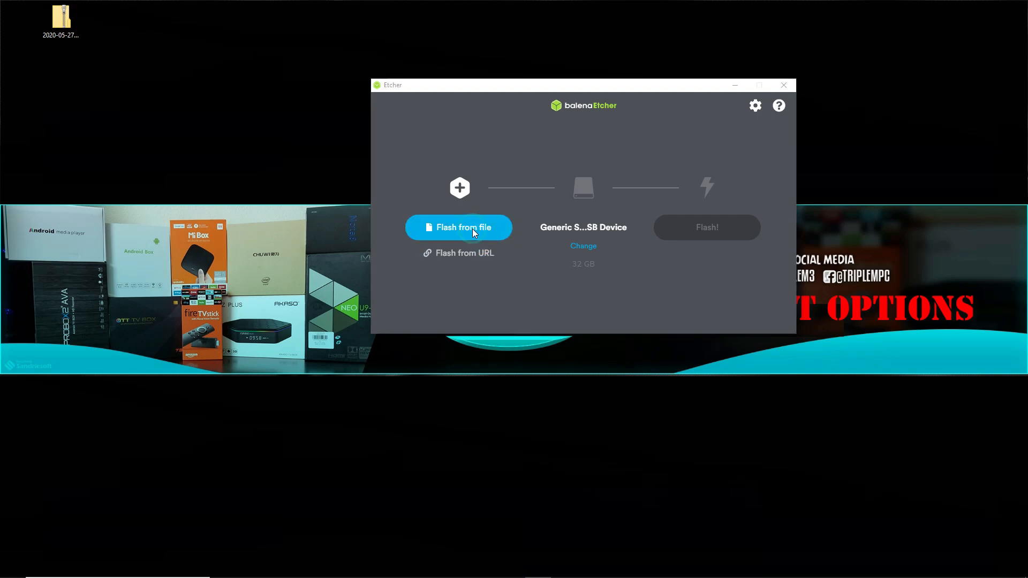
left_click(458, 227)
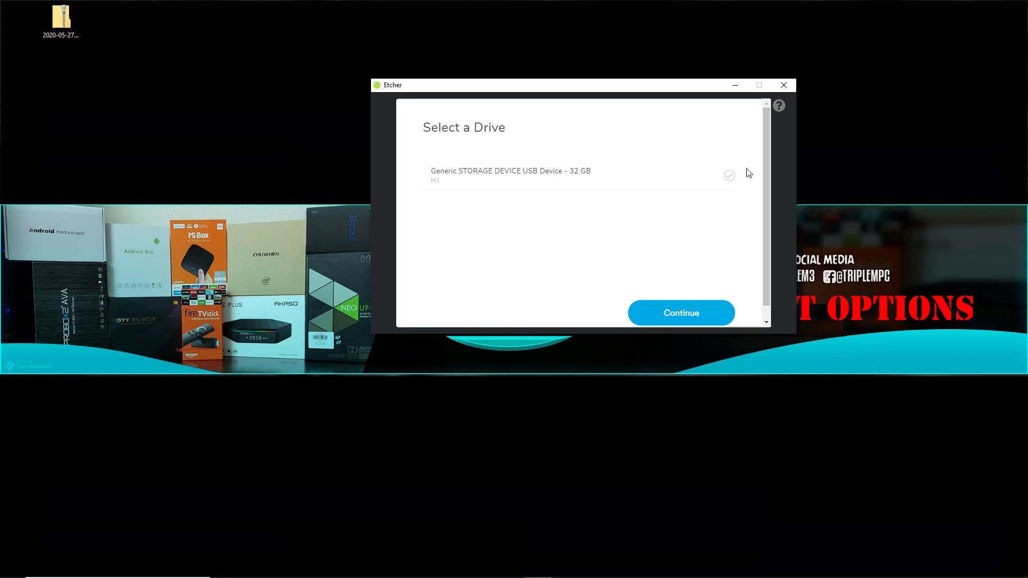
left_click(681, 313)
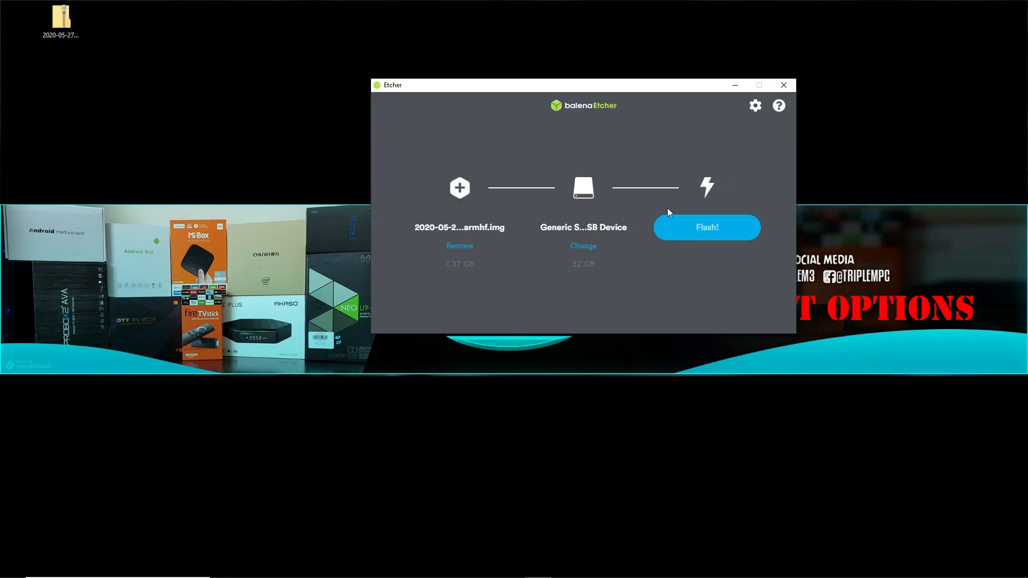
mouse_move(702, 237)
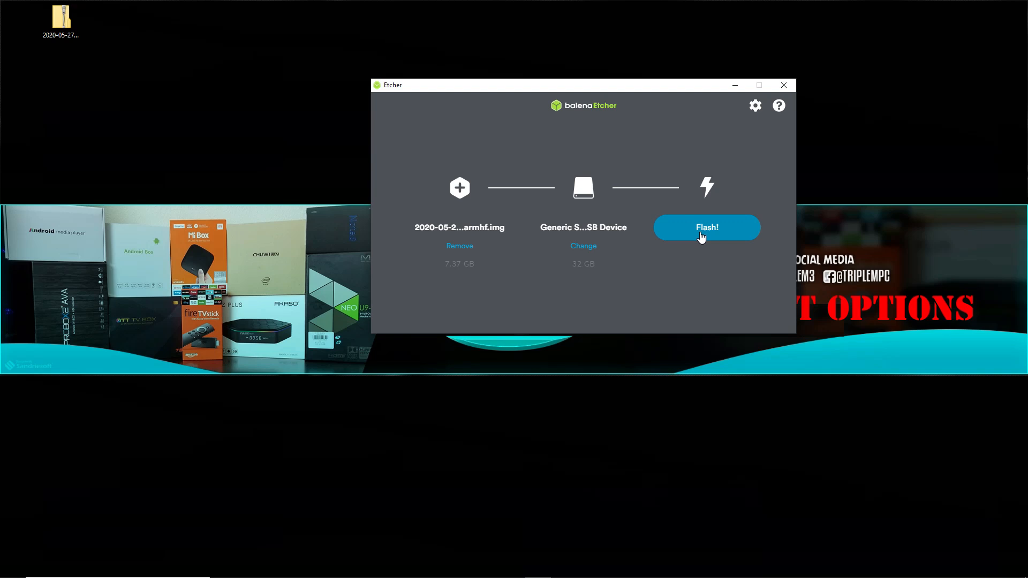
left_click(707, 227)
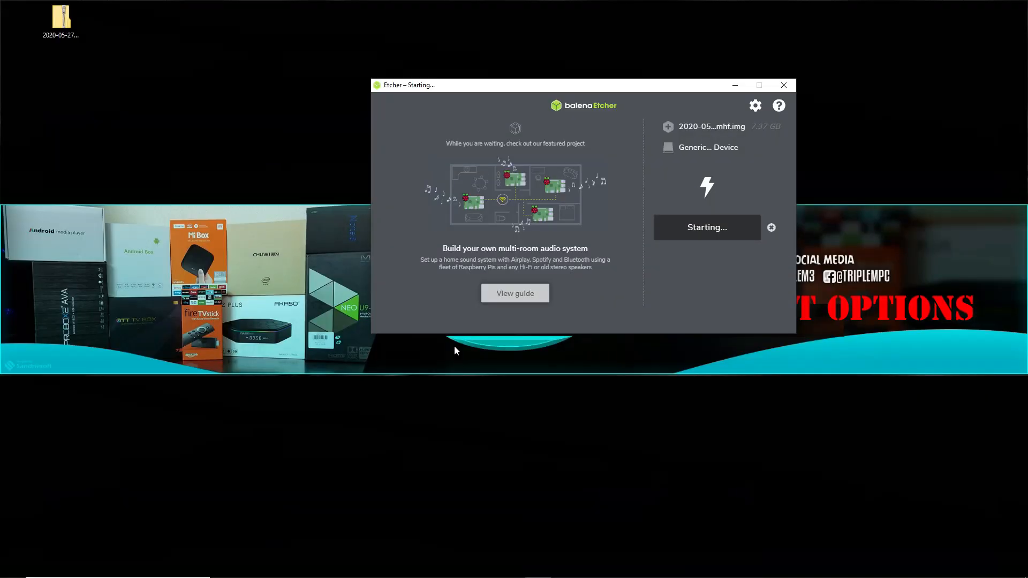
mouse_move(653, 105)
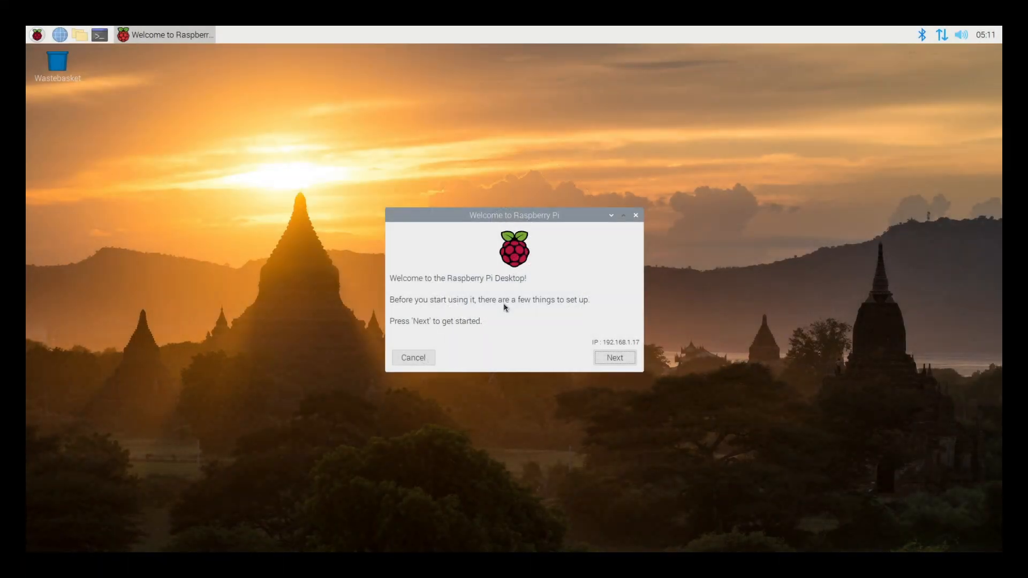
mouse_move(476, 335)
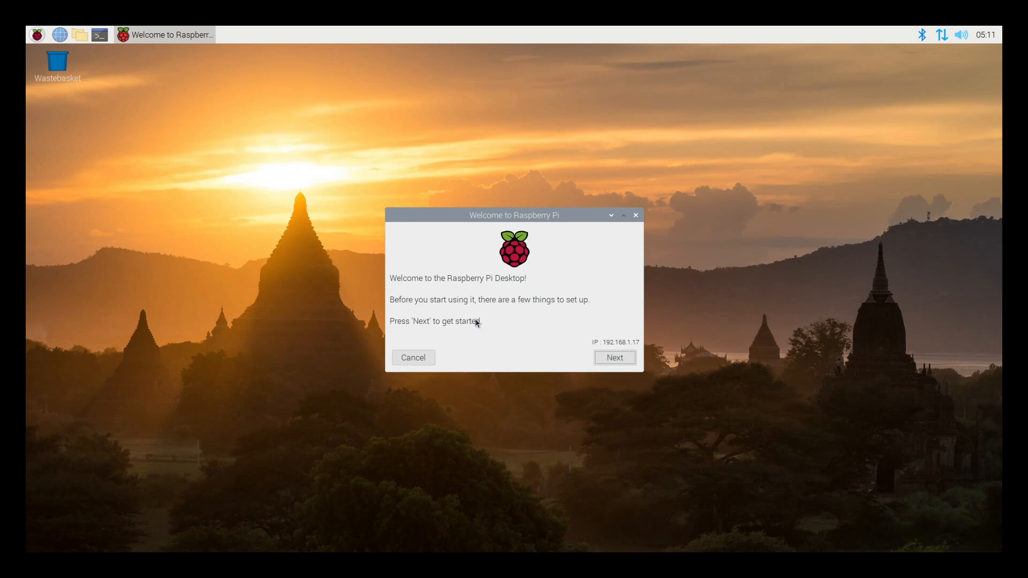
mouse_move(605, 353)
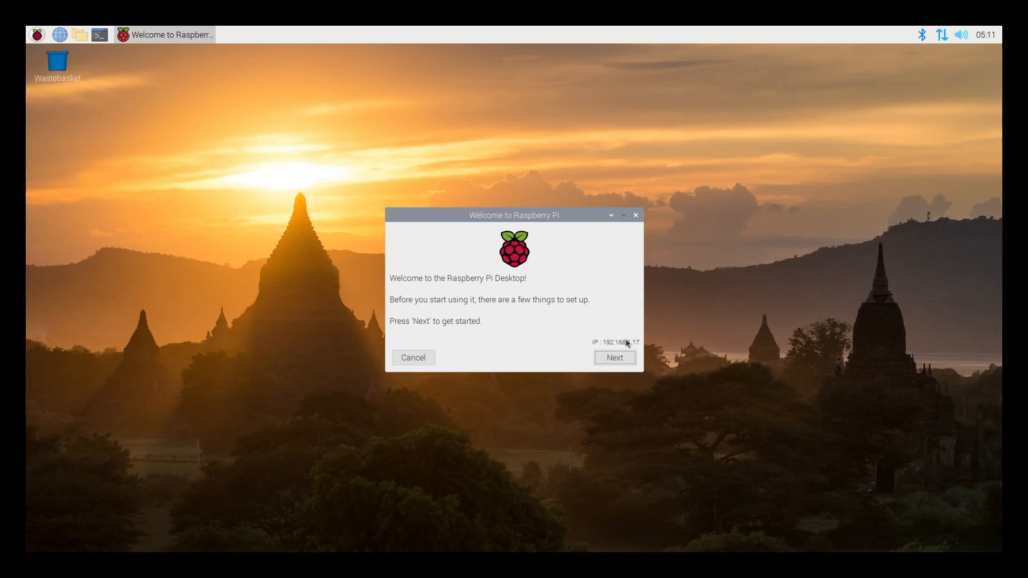
In the Welcome wizard, set the country to United States and the timezone to New York
left_click(614, 358)
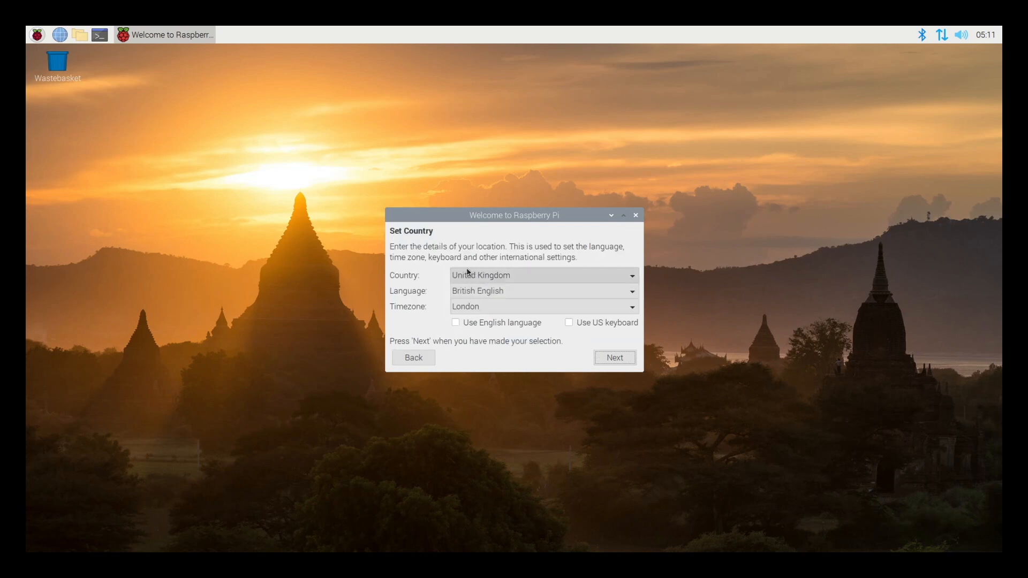
left_click(545, 275)
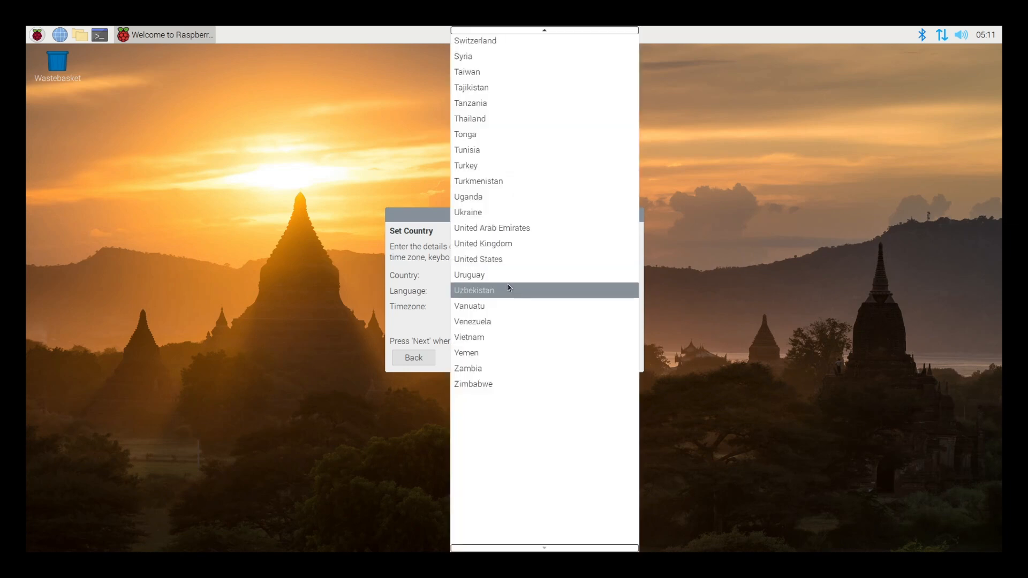
left_click(477, 260)
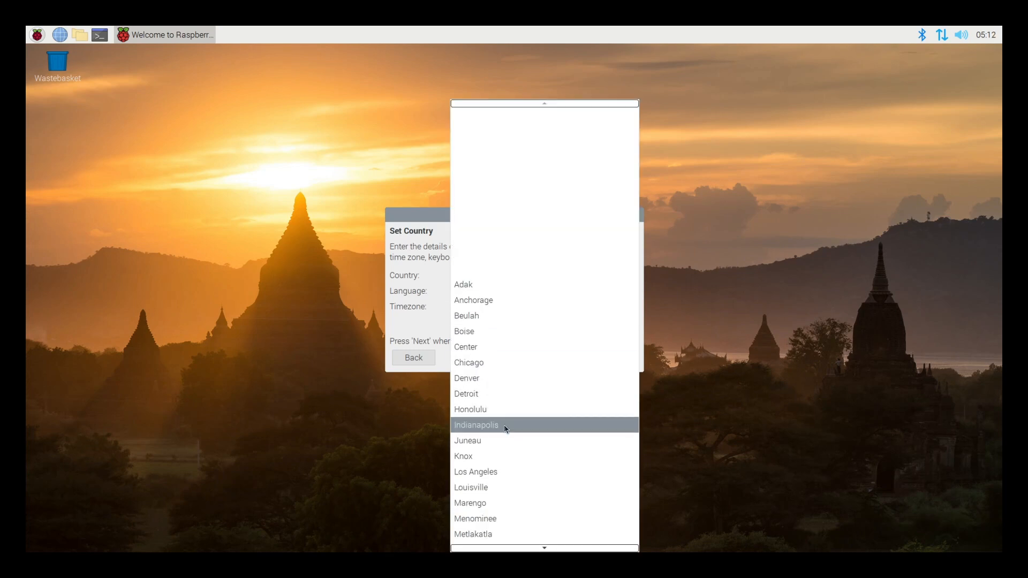
scroll("down", 3)
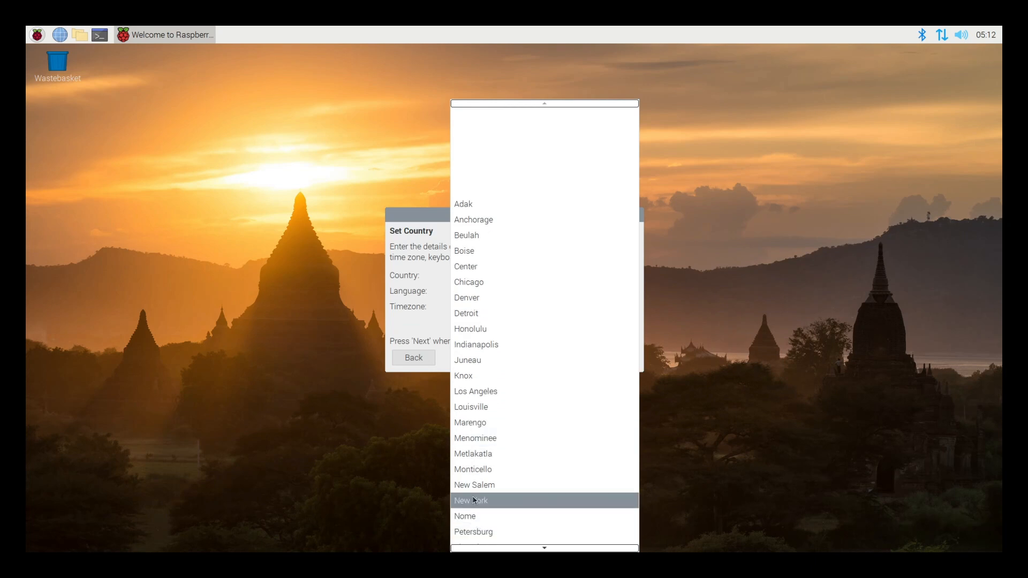
left_click(476, 501)
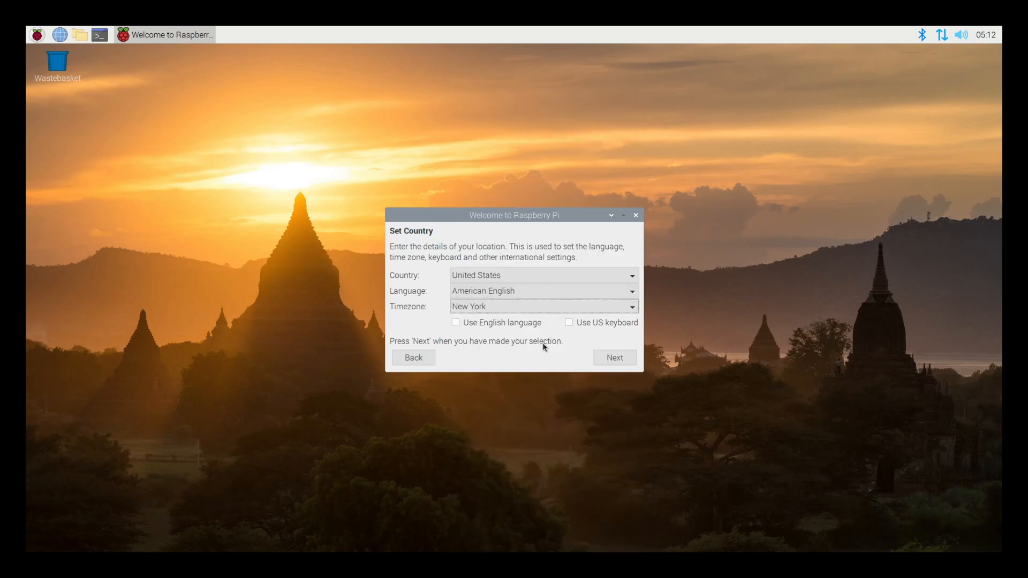
mouse_move(569, 337)
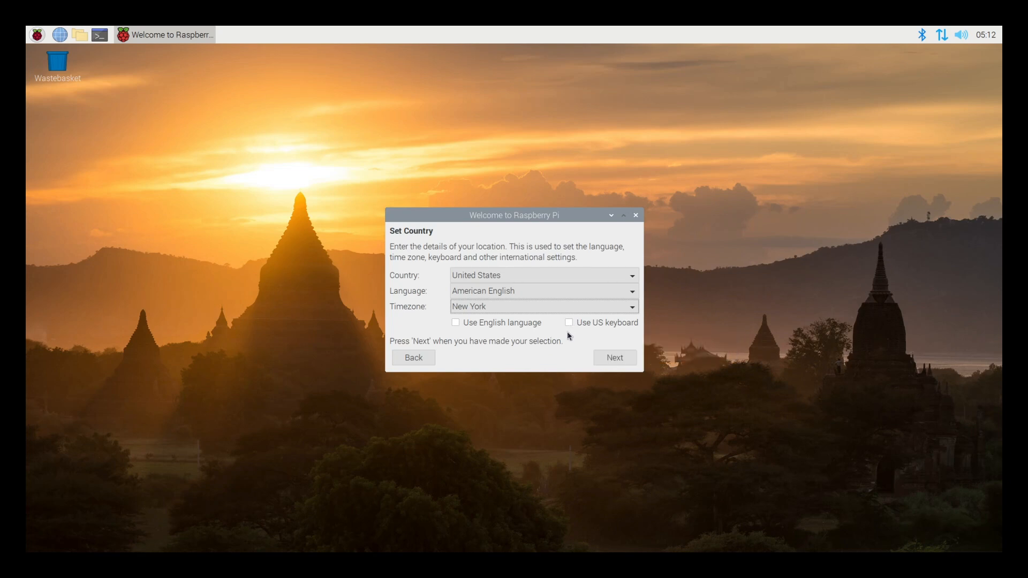
Enable US keyboard and English language, then continue to the password step
left_click(568, 322)
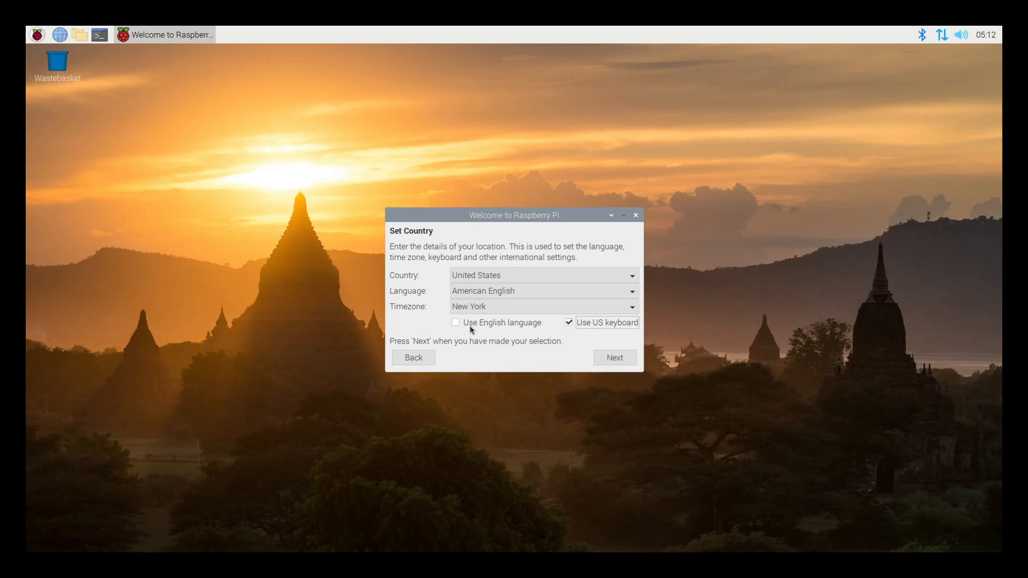
left_click(456, 322)
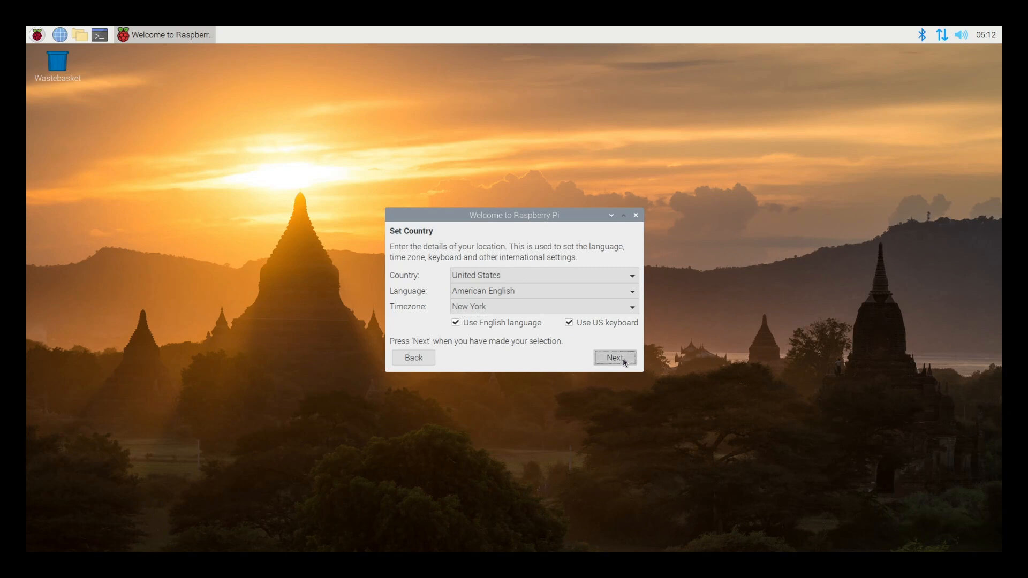
left_click(614, 357)
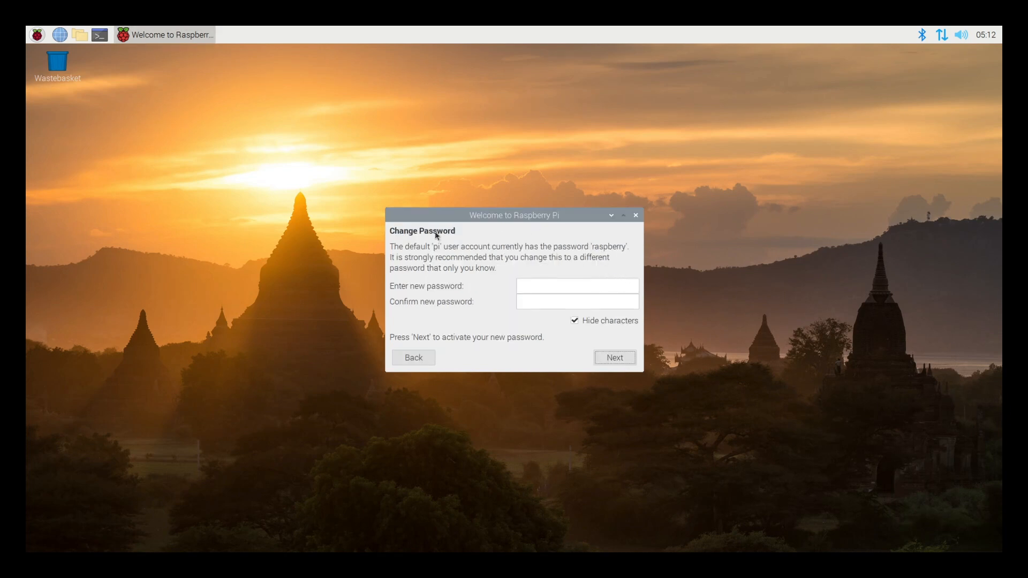
mouse_move(440, 305)
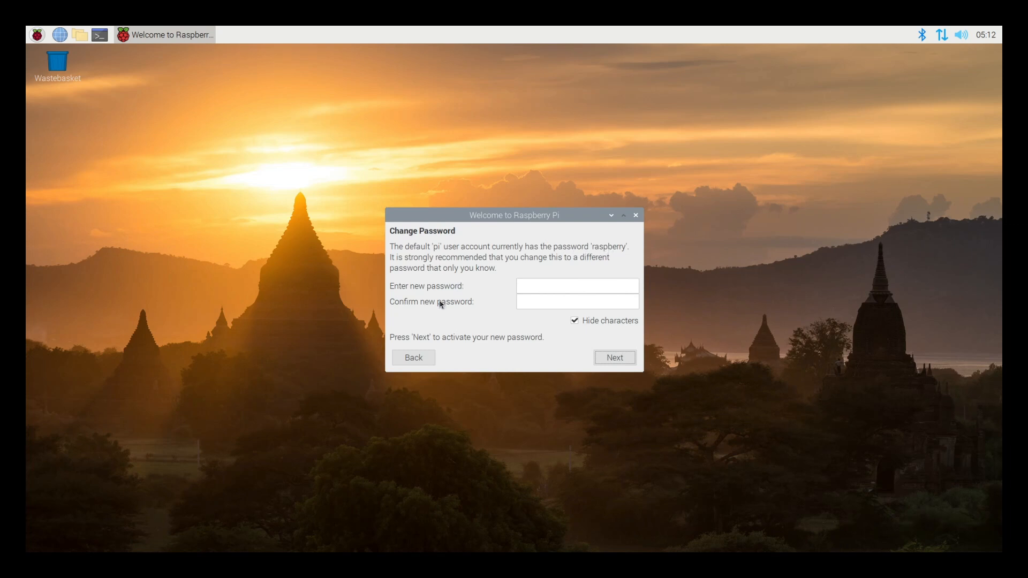
mouse_move(602, 295)
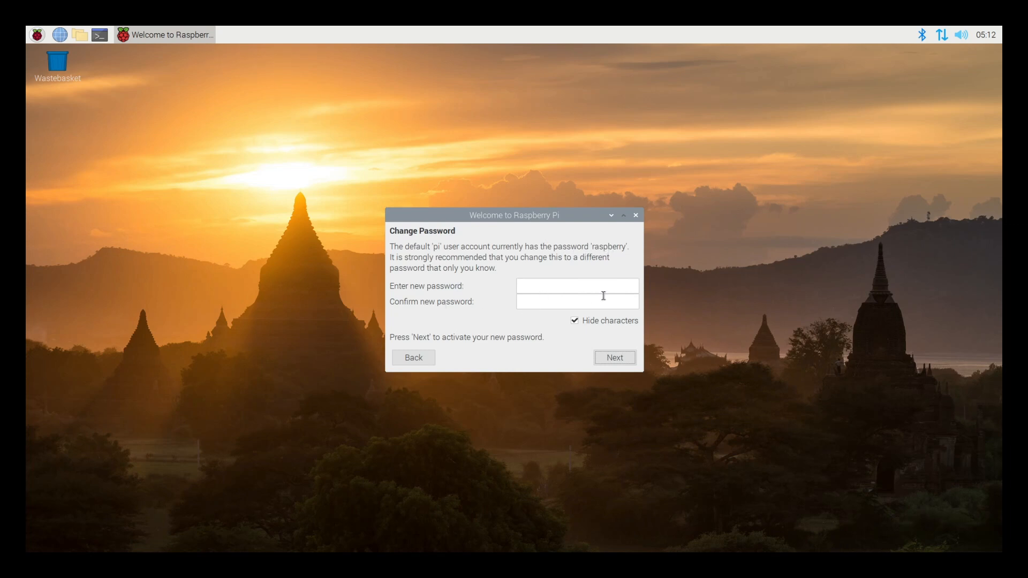
Continue past the Change Password page without entering a new password
left_click(577, 286)
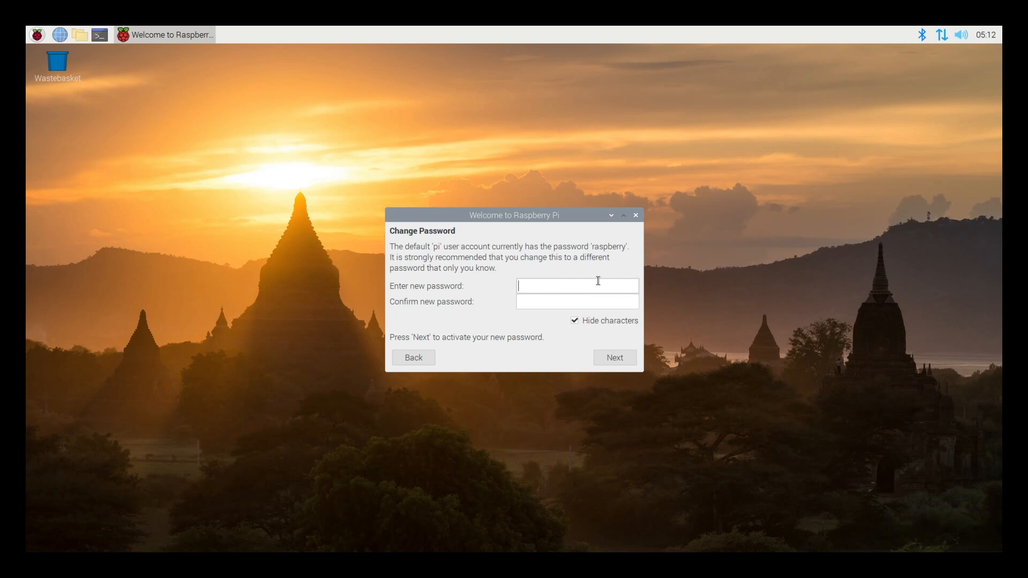
left_click(615, 358)
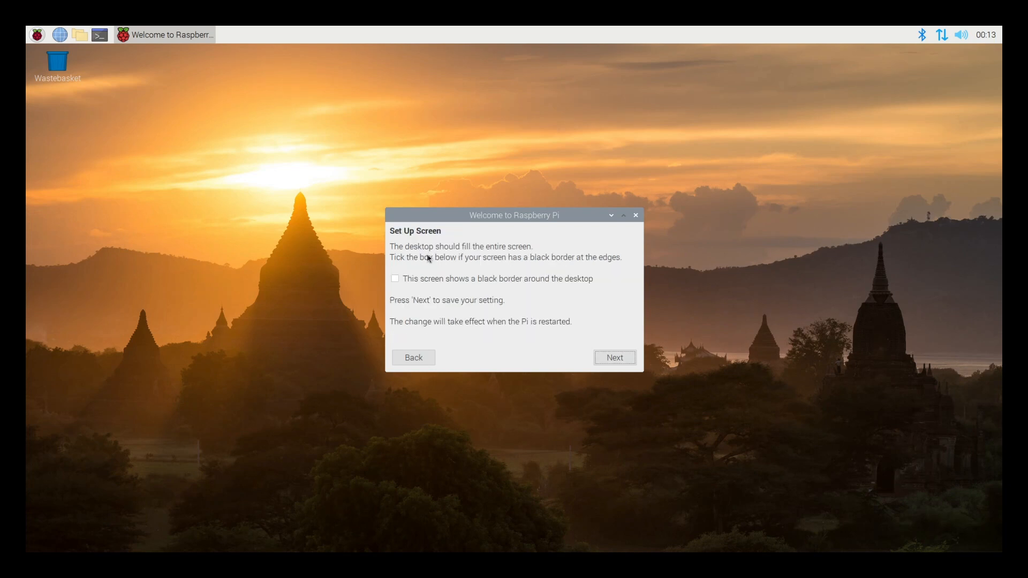
mouse_move(428, 250)
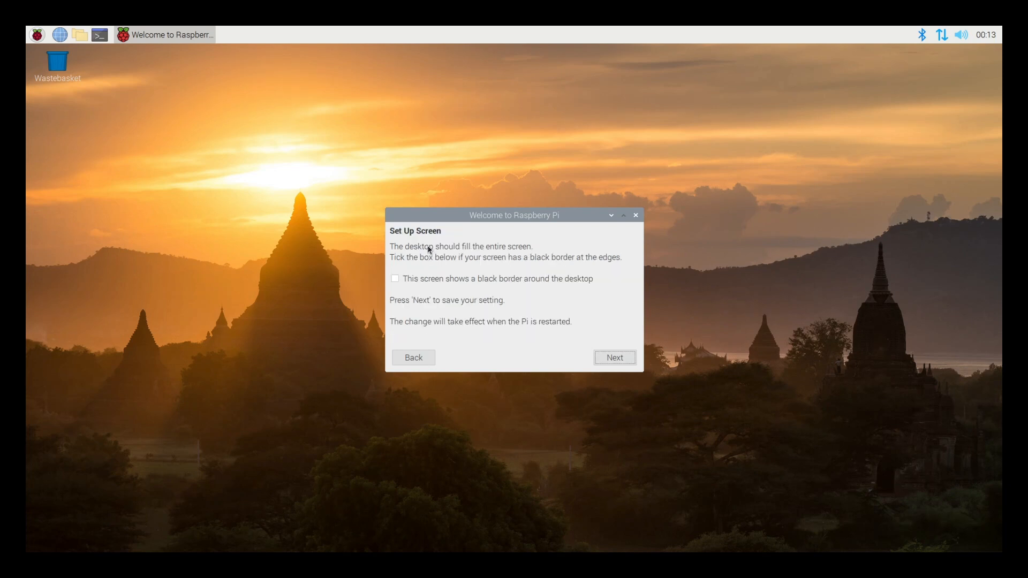
mouse_move(429, 292)
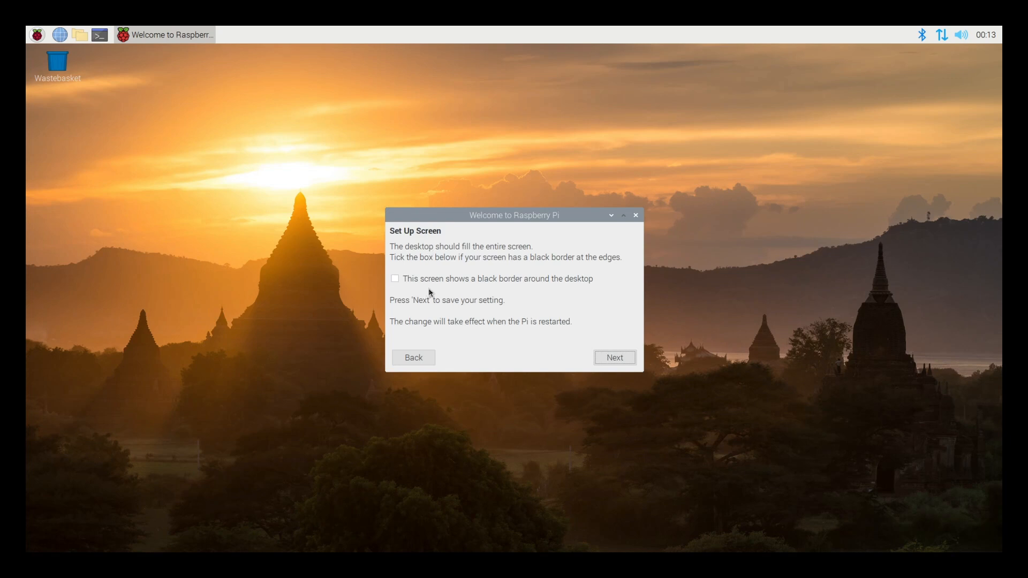
Mark that the screen shows a black border around the desktop and continue
left_click(395, 278)
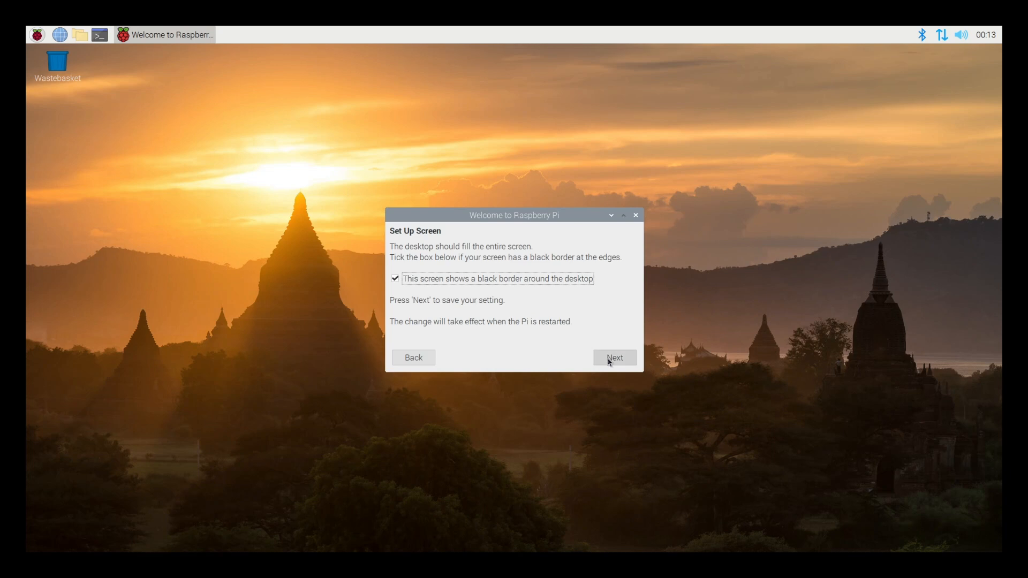
left_click(615, 358)
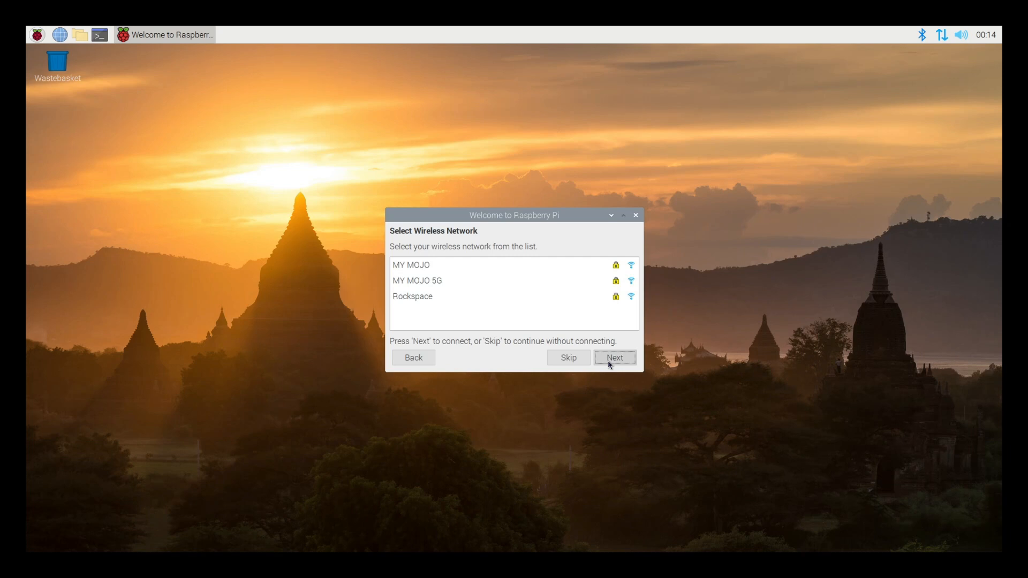
Skip wireless network selection, run the update check and acknowledge the system is up to date
left_click(615, 358)
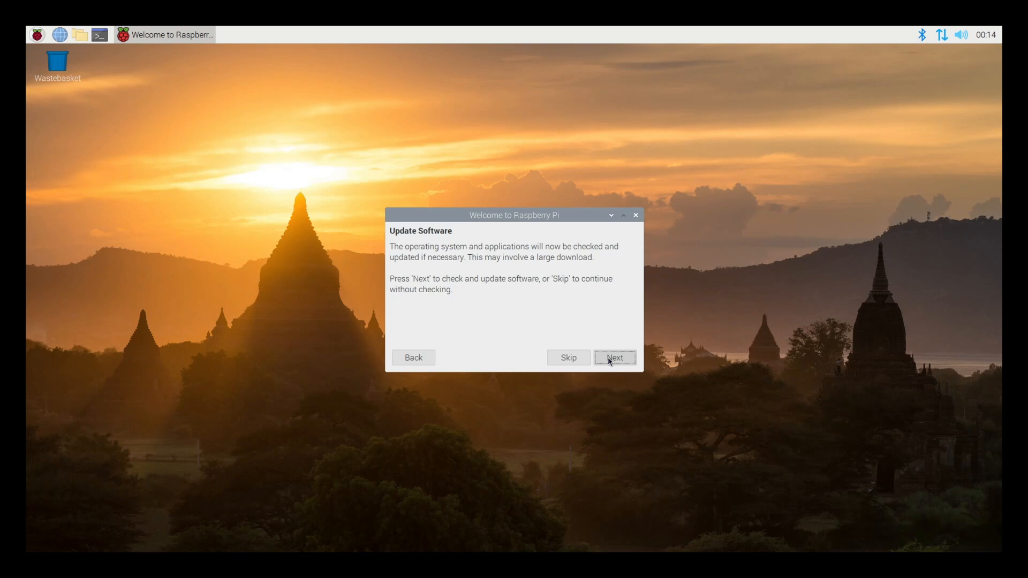
left_click(614, 357)
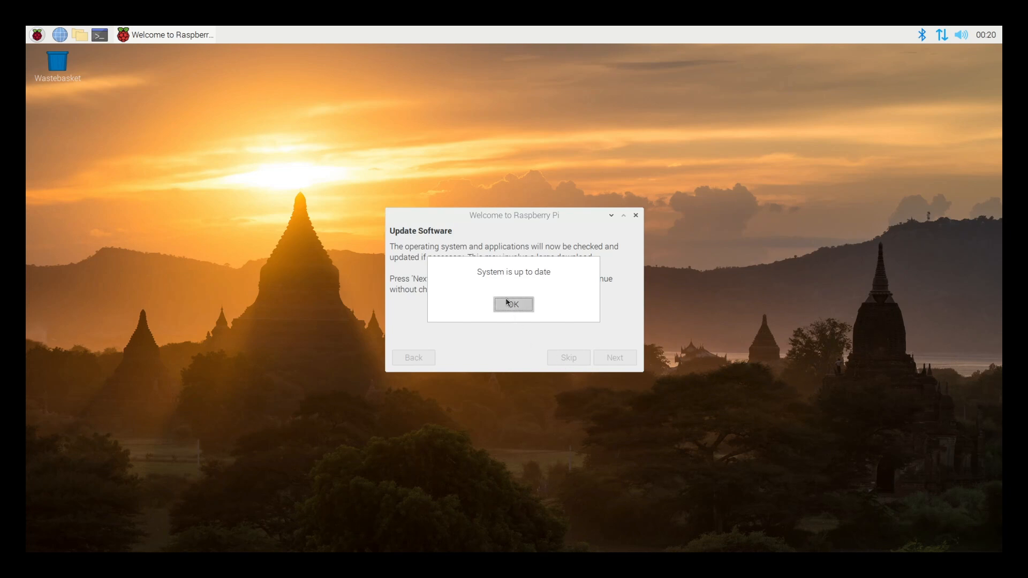
left_click(513, 304)
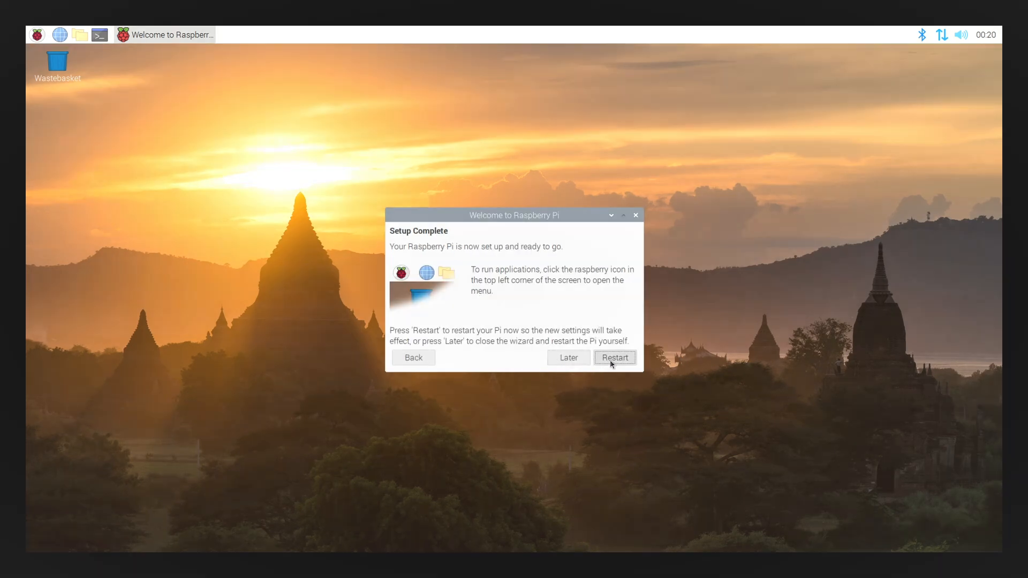
Restart the Pi from the Setup Complete page to finish the welcome wizard
left_click(614, 358)
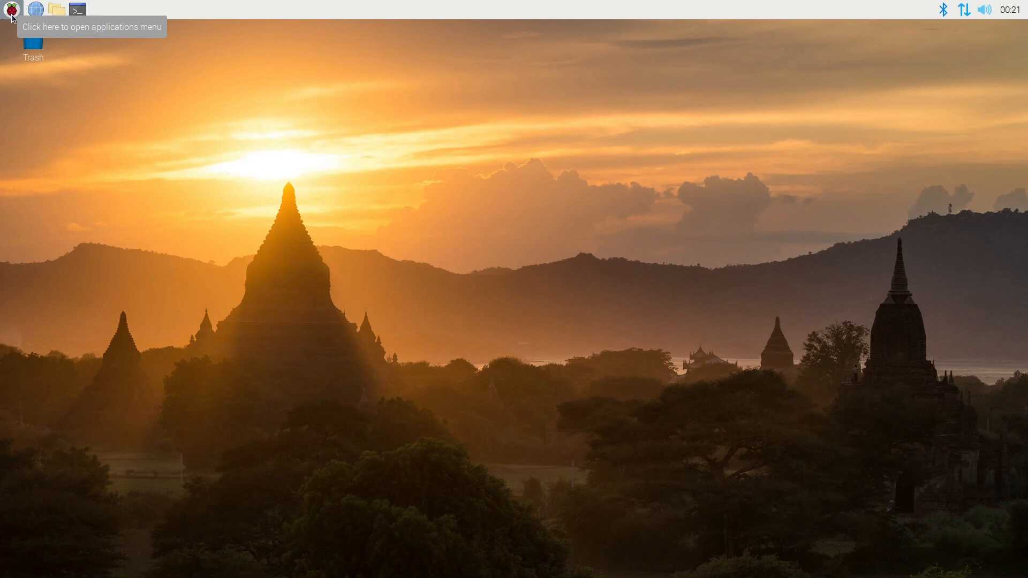
Bring up the raspberry applications menu to browse its categories toward Preferences
left_click(13, 10)
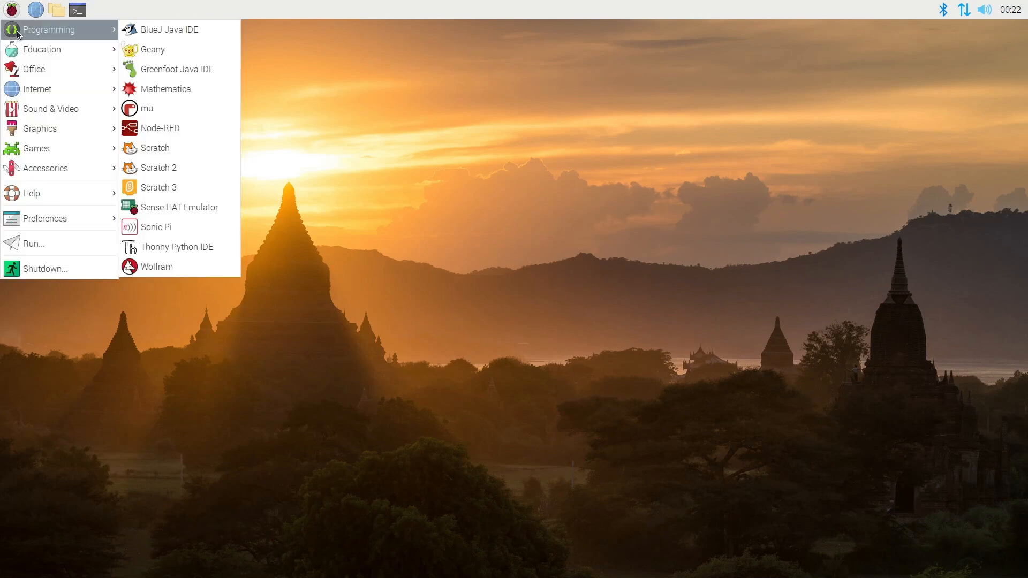
mouse_move(42, 49)
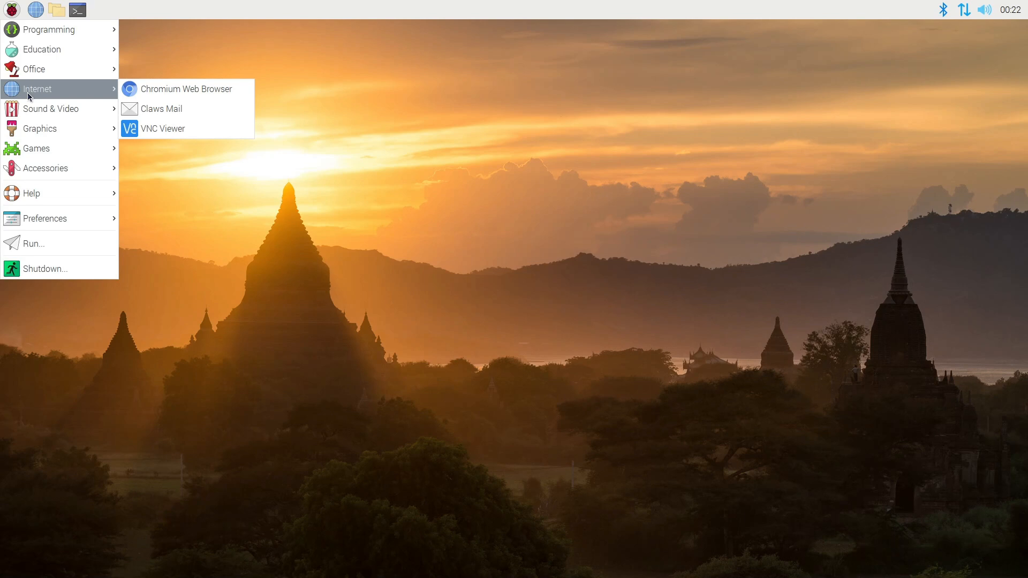
mouse_move(37, 112)
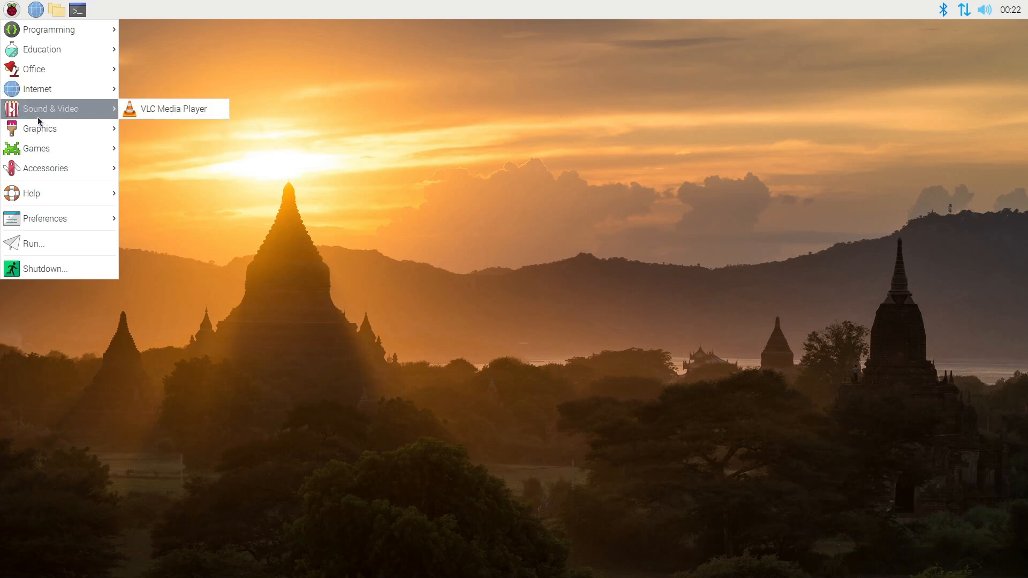
mouse_move(38, 153)
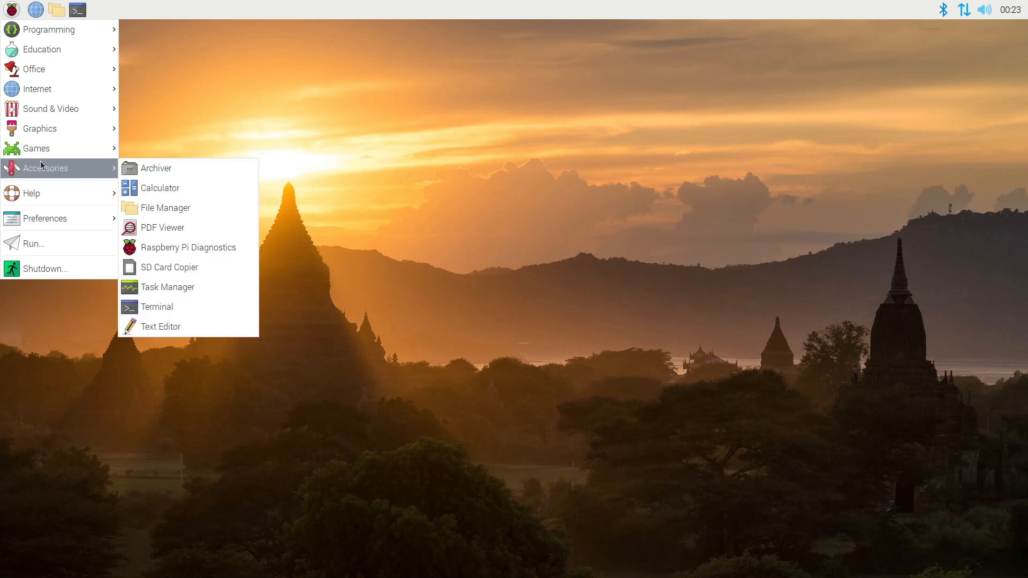
mouse_move(41, 220)
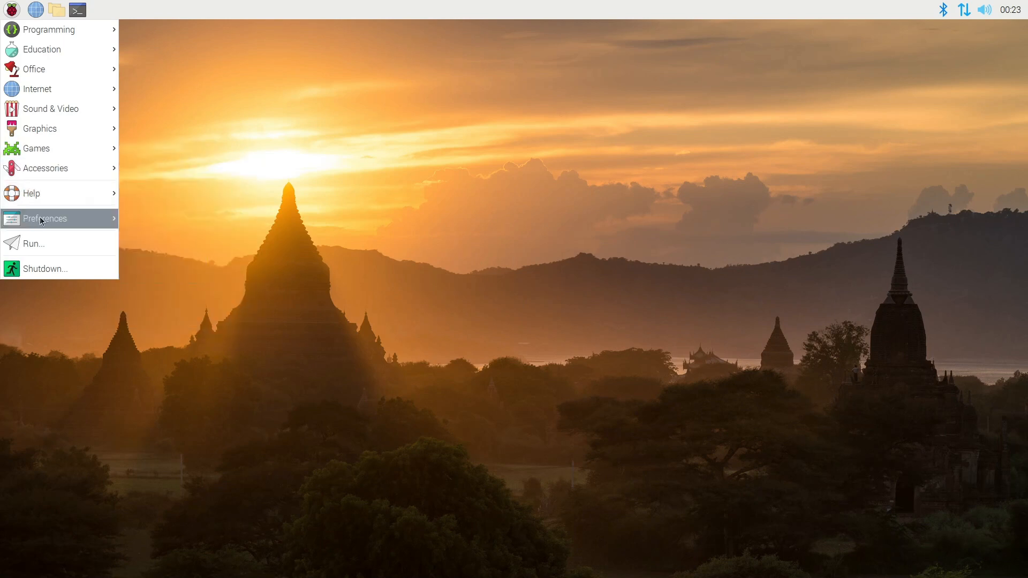
mouse_move(36, 246)
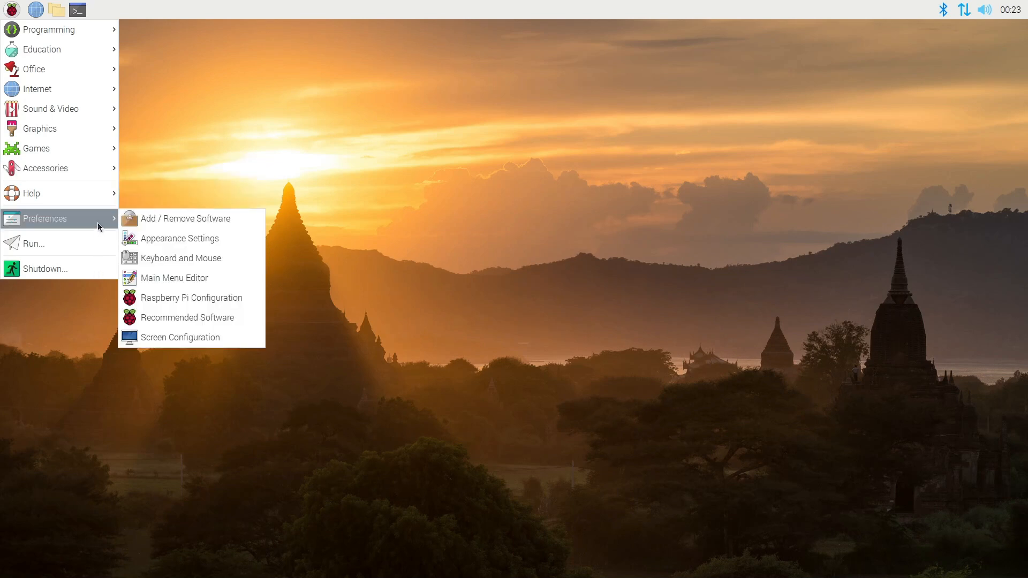
mouse_move(165, 300)
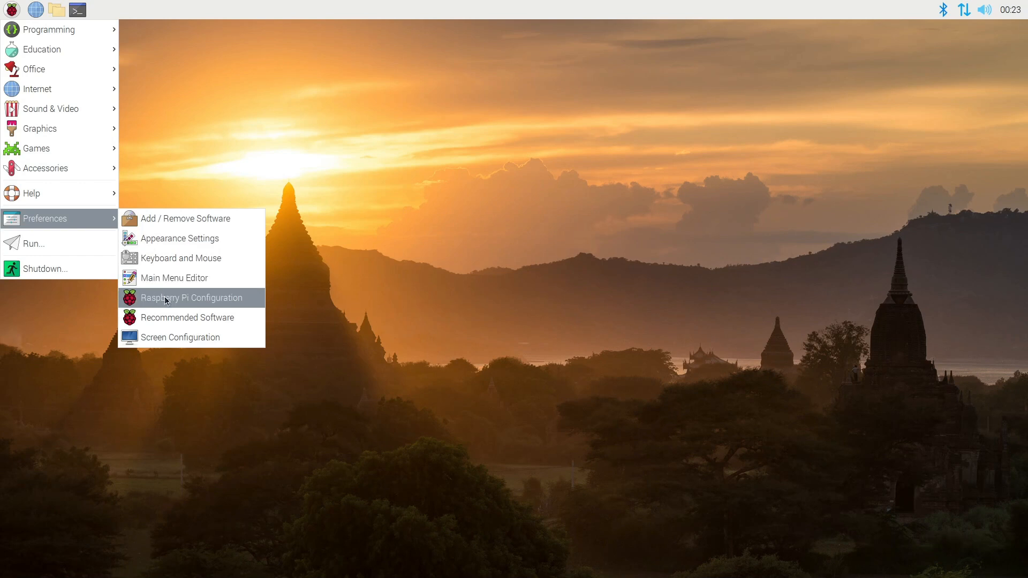
Launch Raspberry Pi Configuration from Preferences, landing on the System tab
left_click(191, 297)
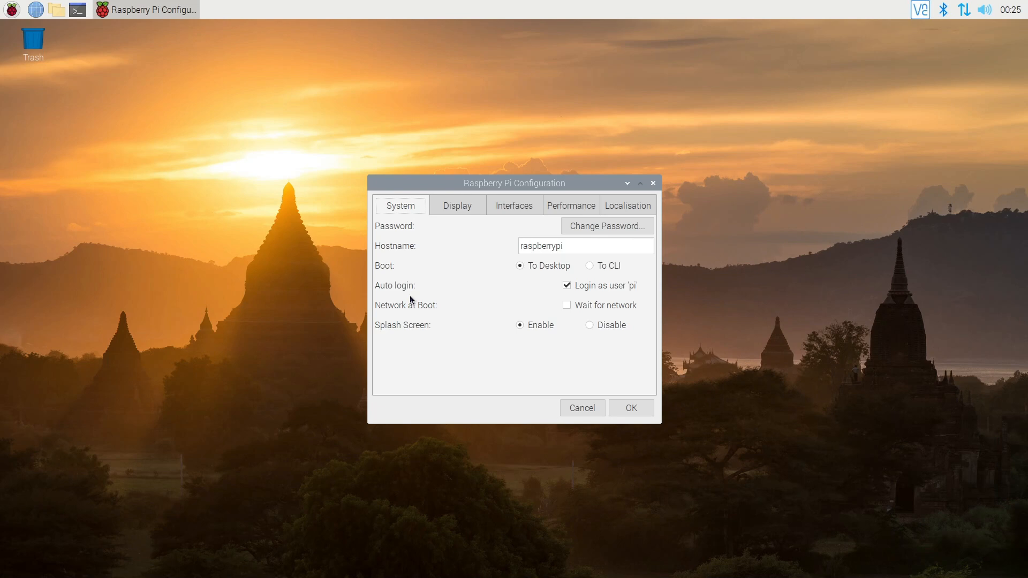
mouse_move(523, 297)
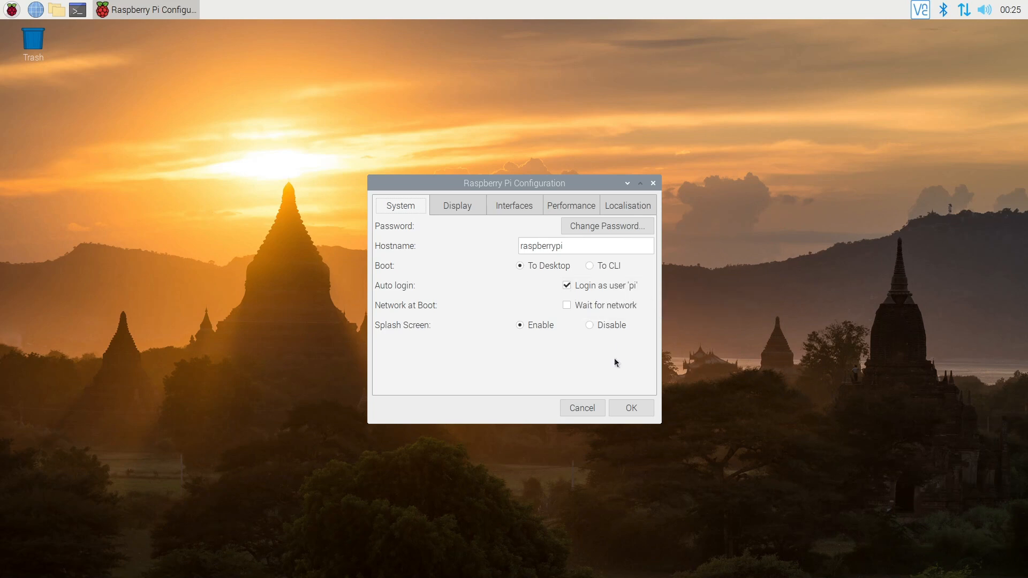
mouse_move(525, 389)
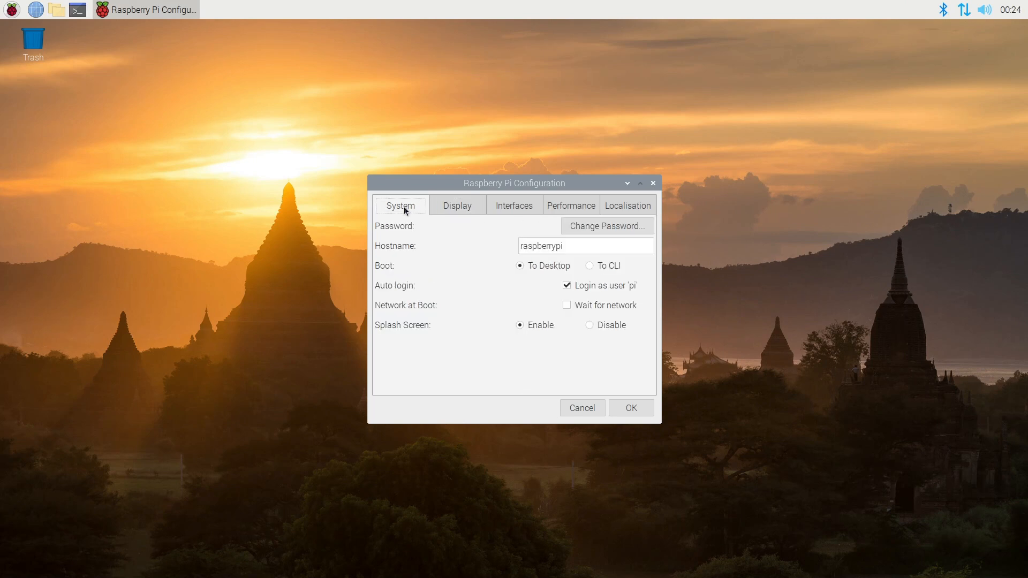
Set VNC to Enabled on the Interfaces tab of Raspberry Pi Configuration
left_click(514, 204)
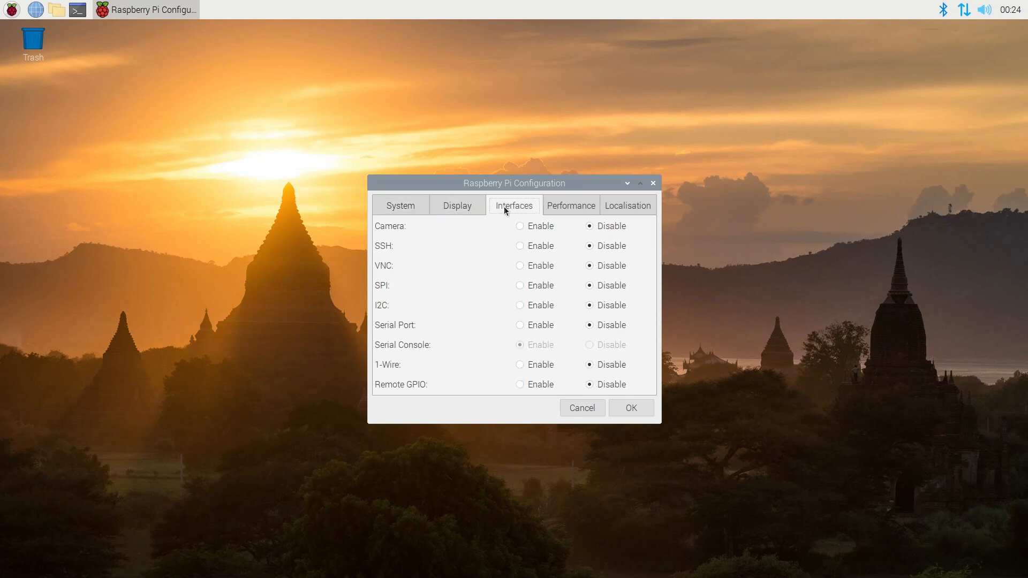
mouse_move(482, 331)
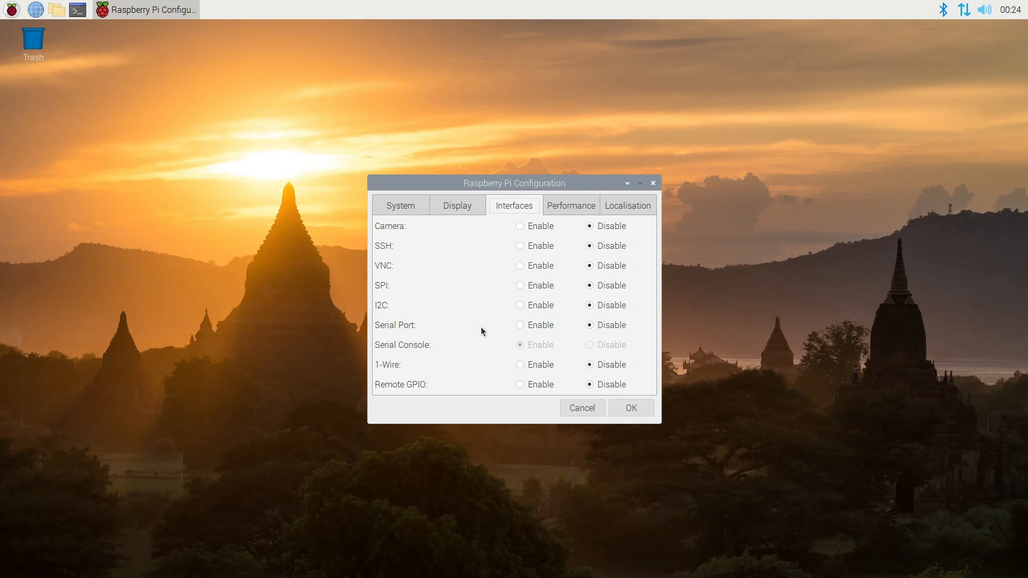
mouse_move(527, 275)
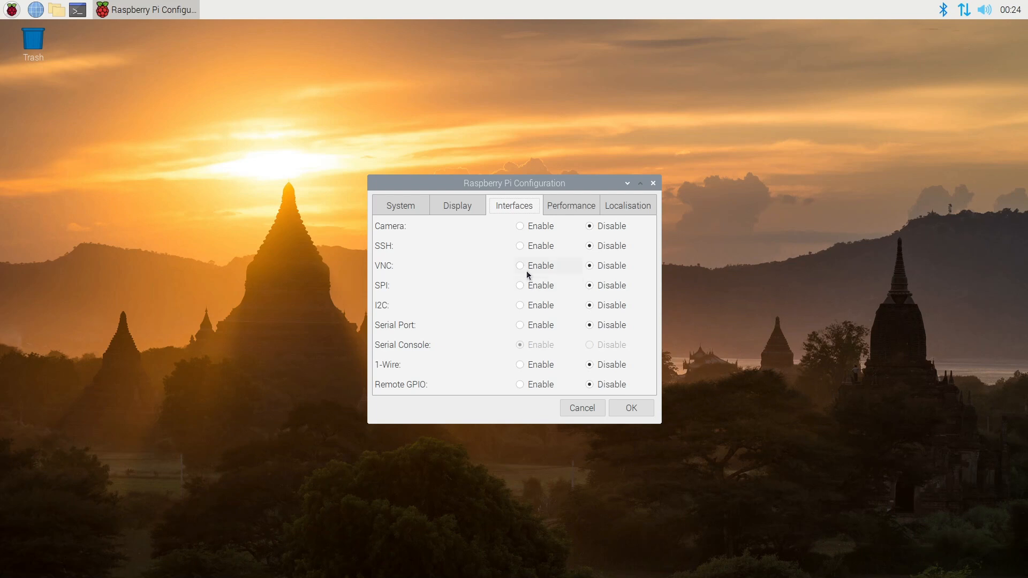
mouse_move(521, 269)
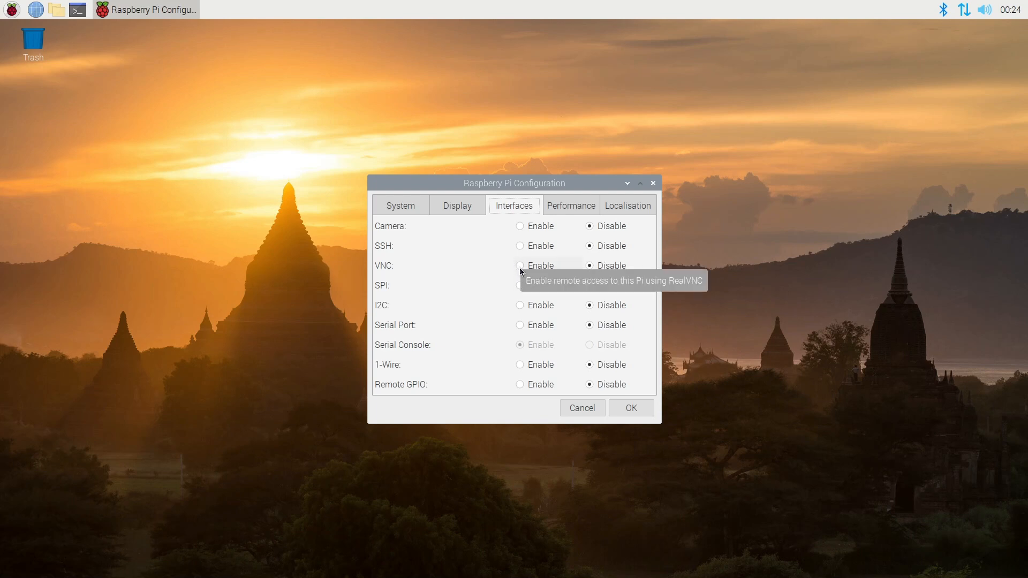
left_click(520, 266)
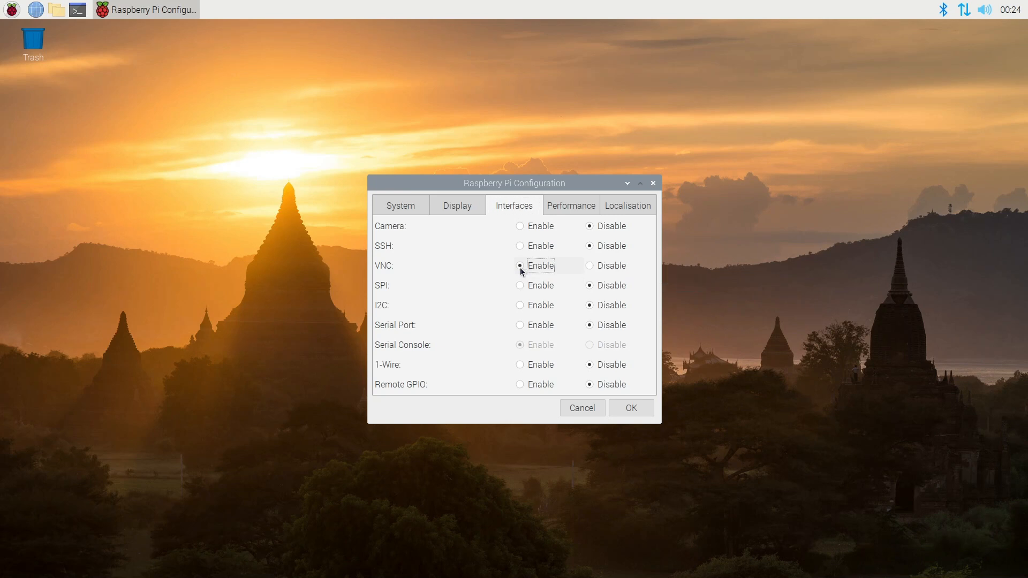
left_click(589, 266)
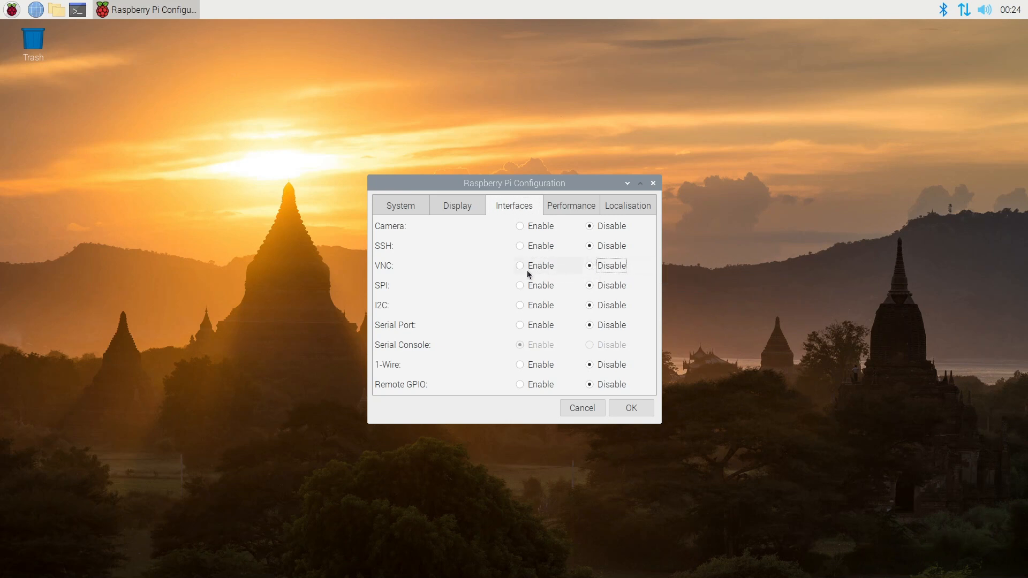
mouse_move(525, 273)
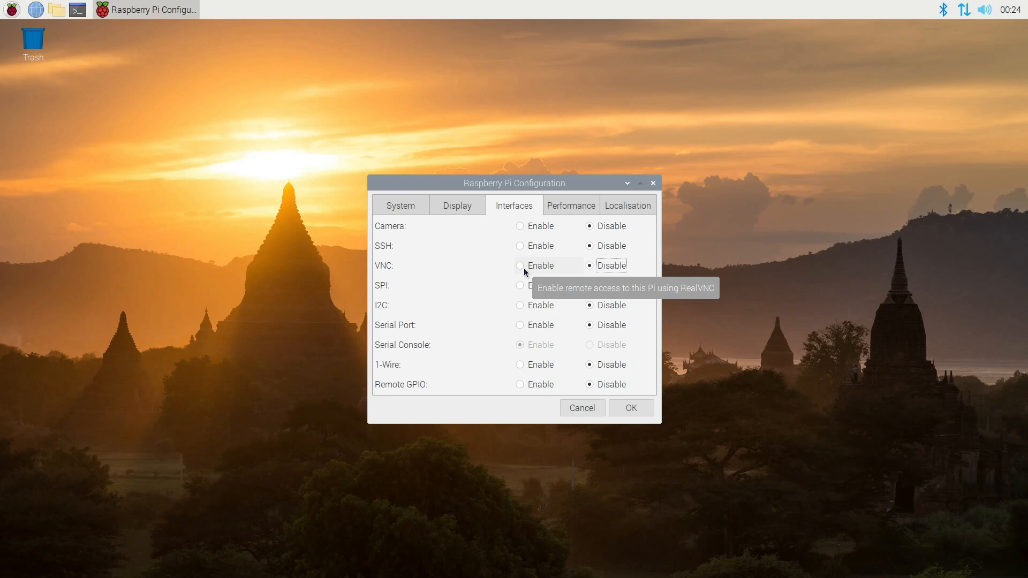
left_click(571, 204)
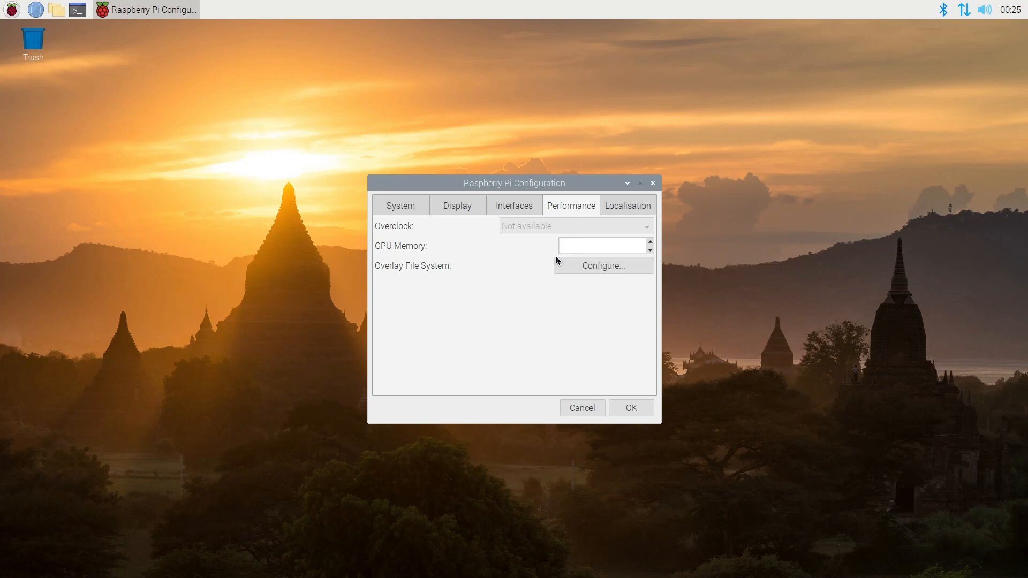
Confirm the configuration with OK and decline the Reboot needed prompt
left_click(628, 205)
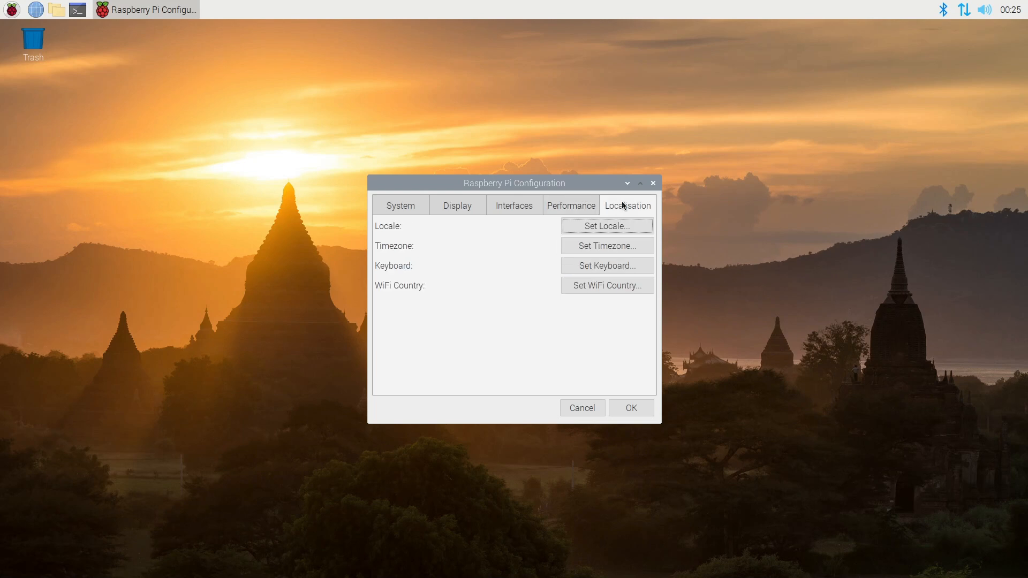
left_click(632, 408)
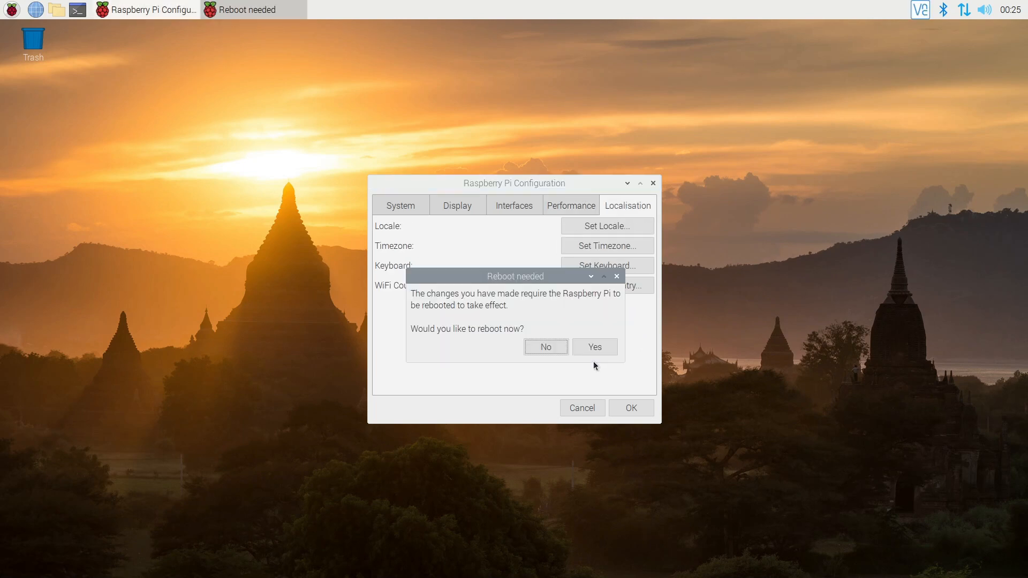
mouse_move(576, 363)
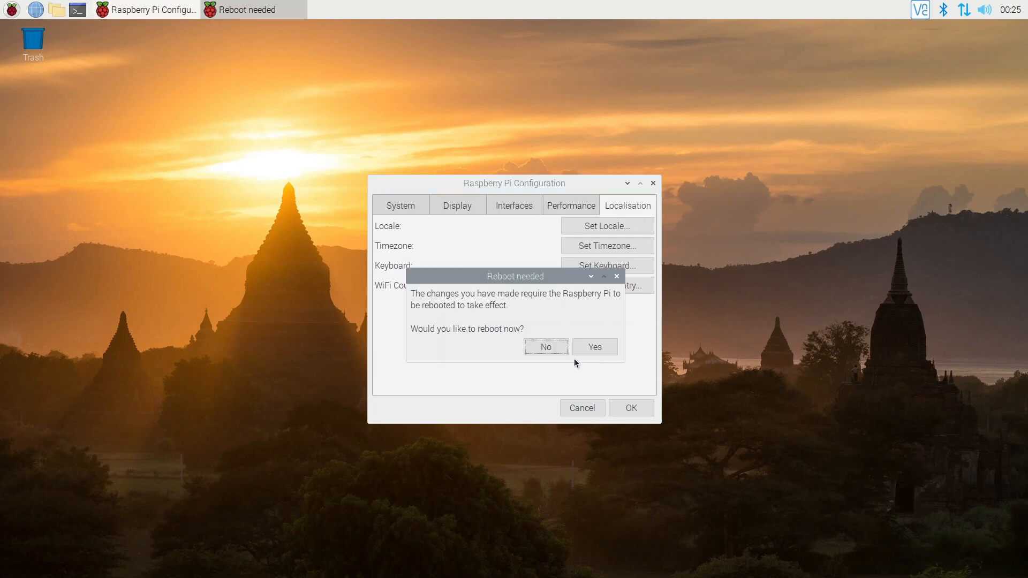
left_click(545, 347)
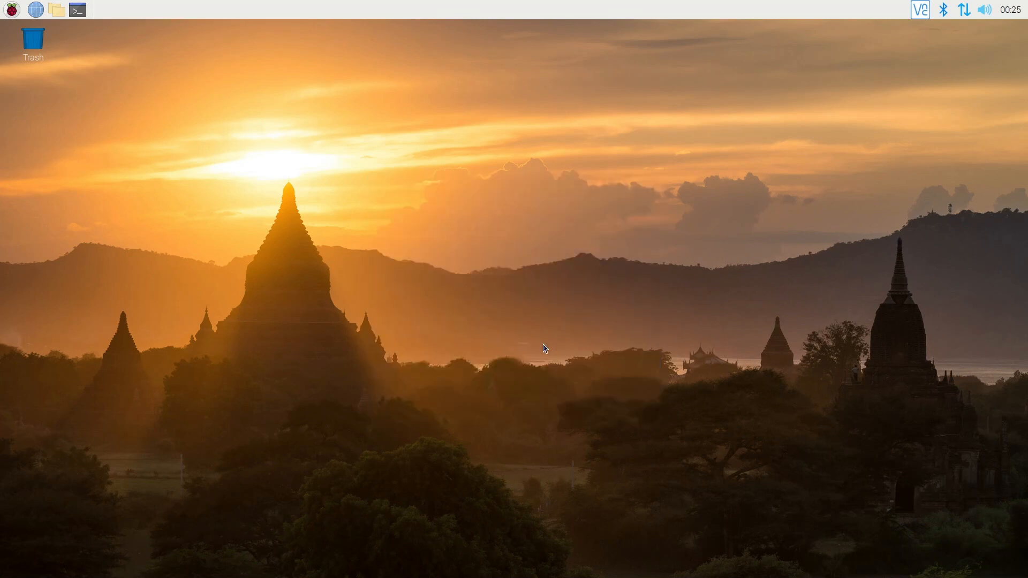
mouse_move(92, 45)
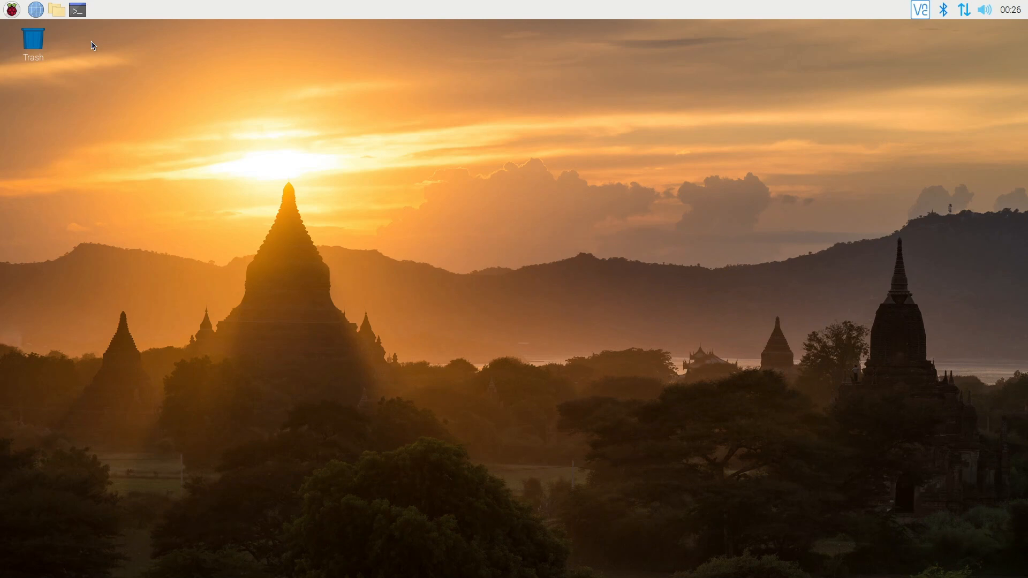
mouse_move(105, 102)
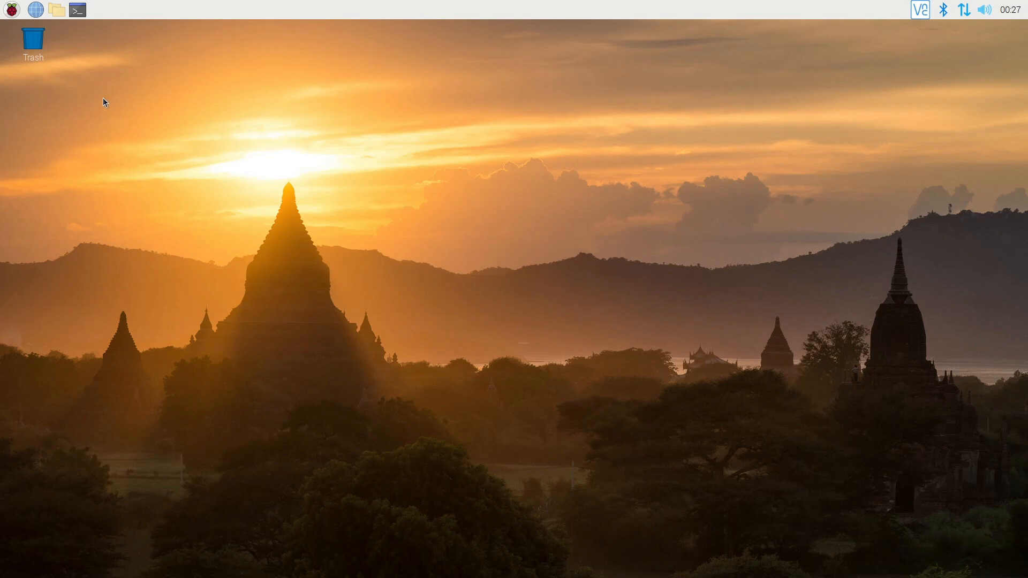
mouse_move(268, 108)
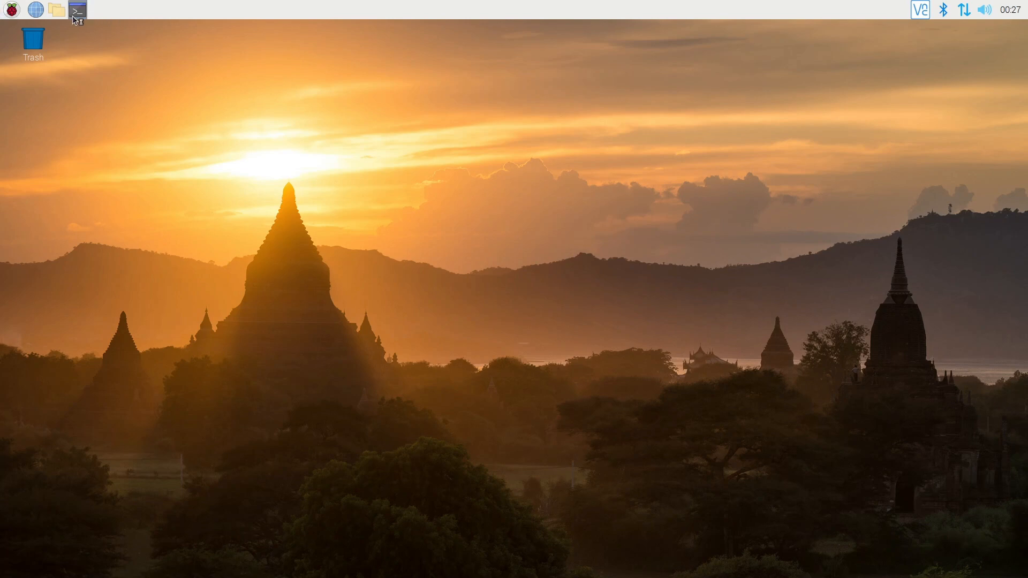
Run sudo apt-get update in a new Terminal window to refresh the package lists
left_click(75, 9)
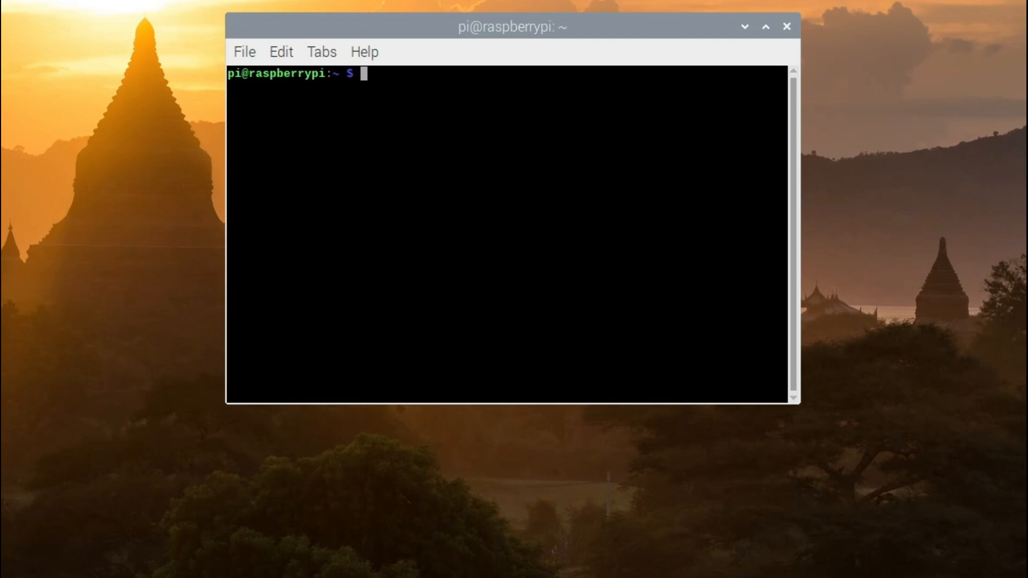
type("sudo")
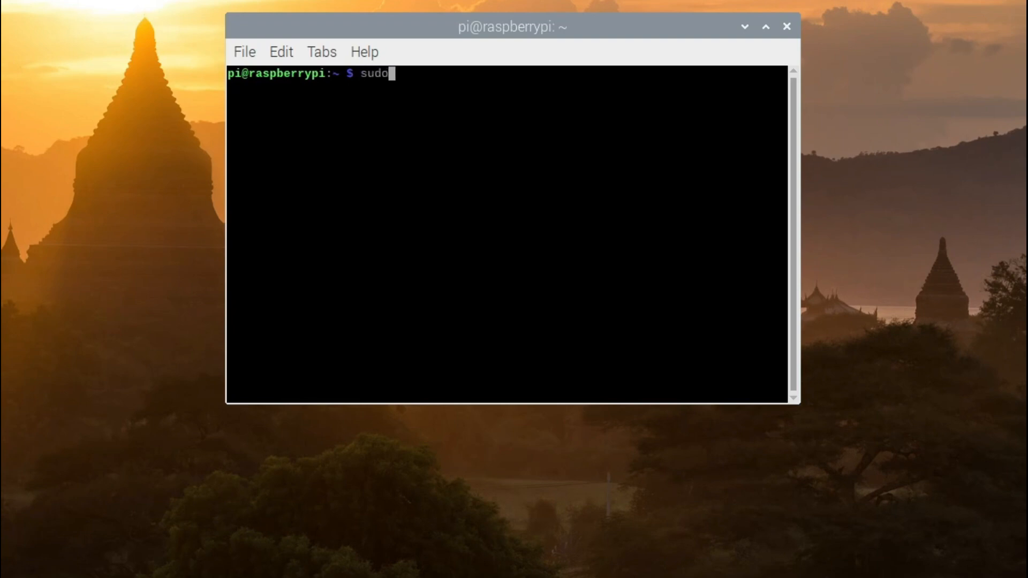
type("apt")
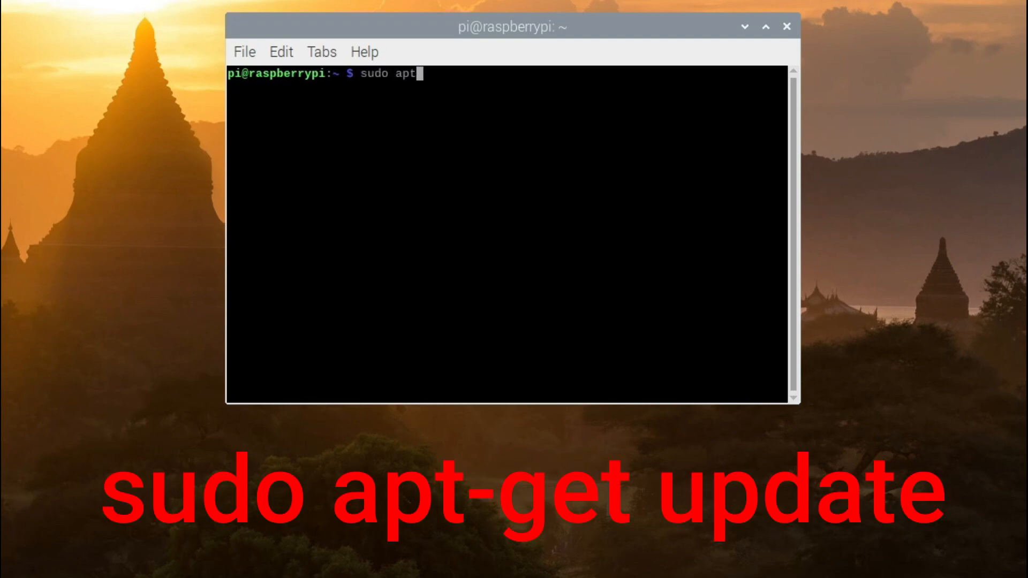
type("-get update")
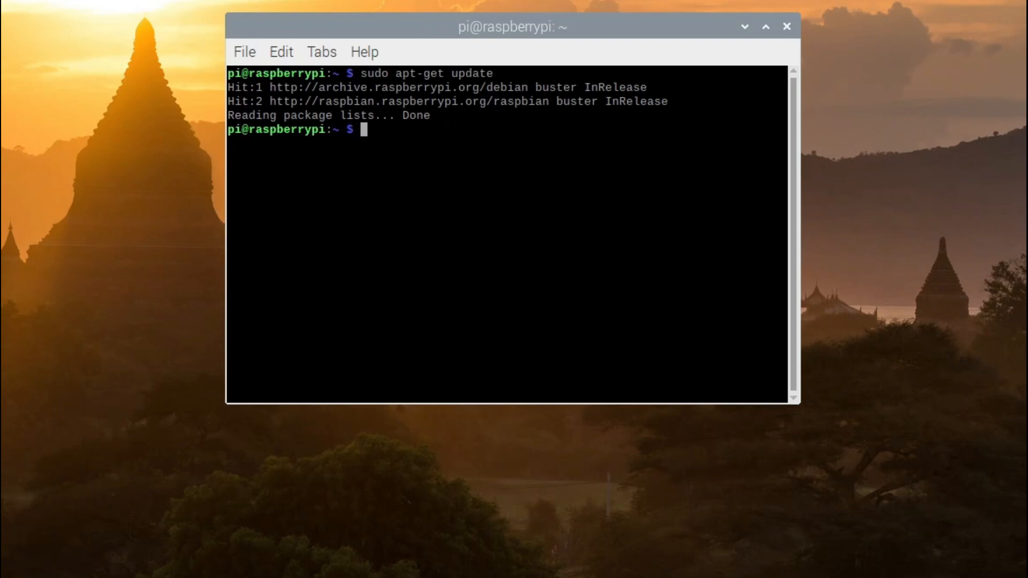
Enter sudo apt-get upgrade at the prompt without running it yet
type("sudo")
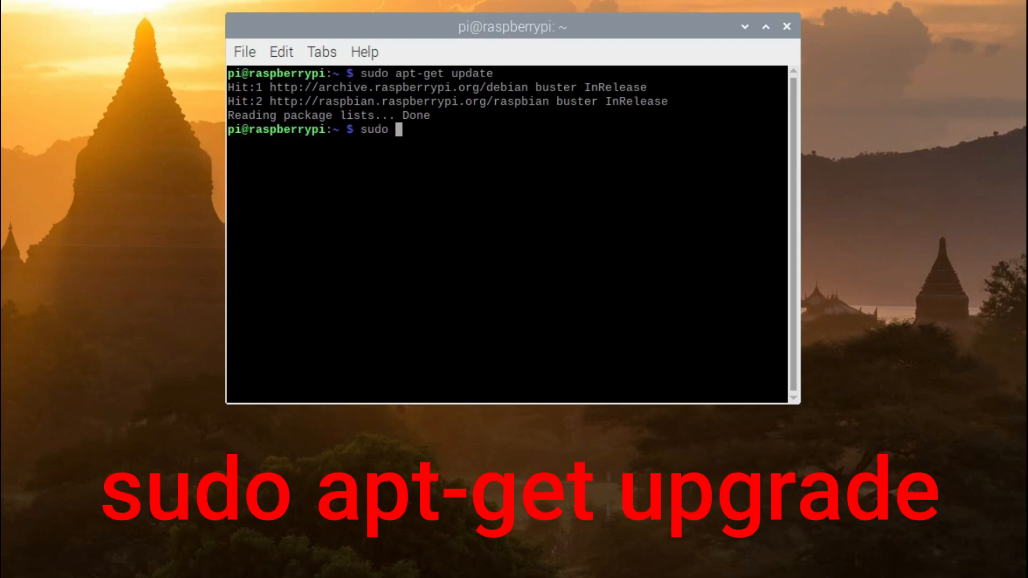
type("apt-")
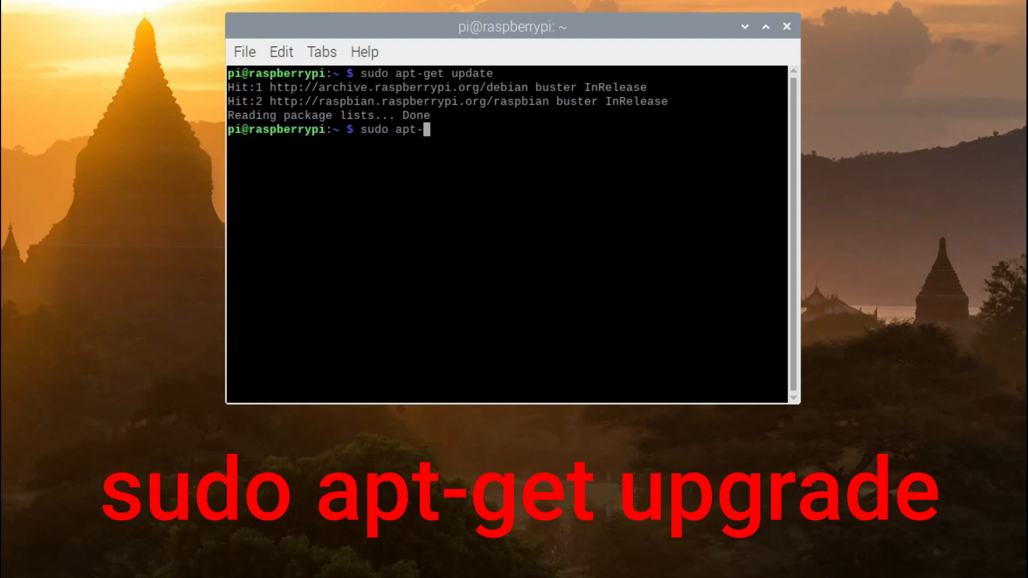
type("get")
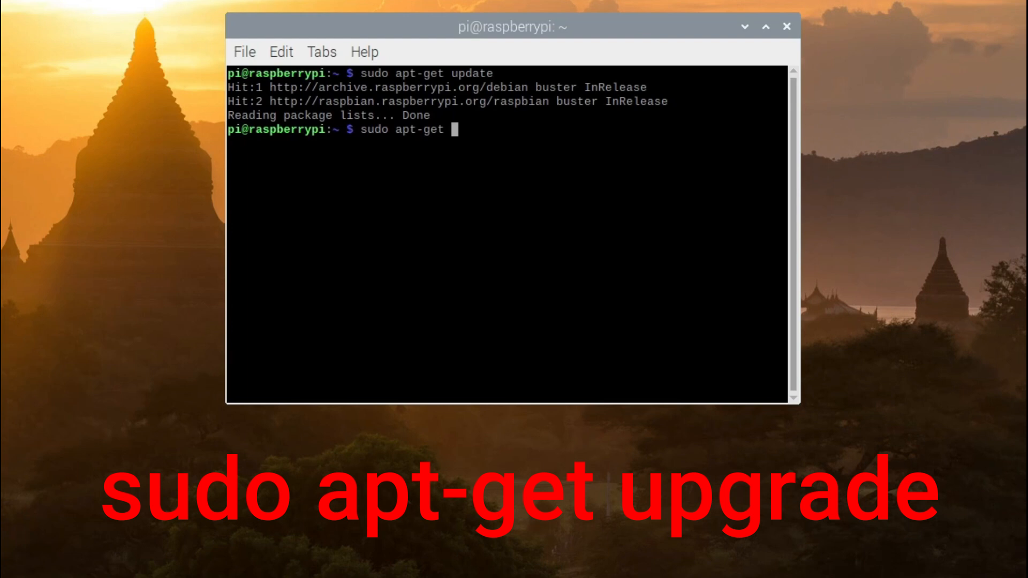
type("upgrade")
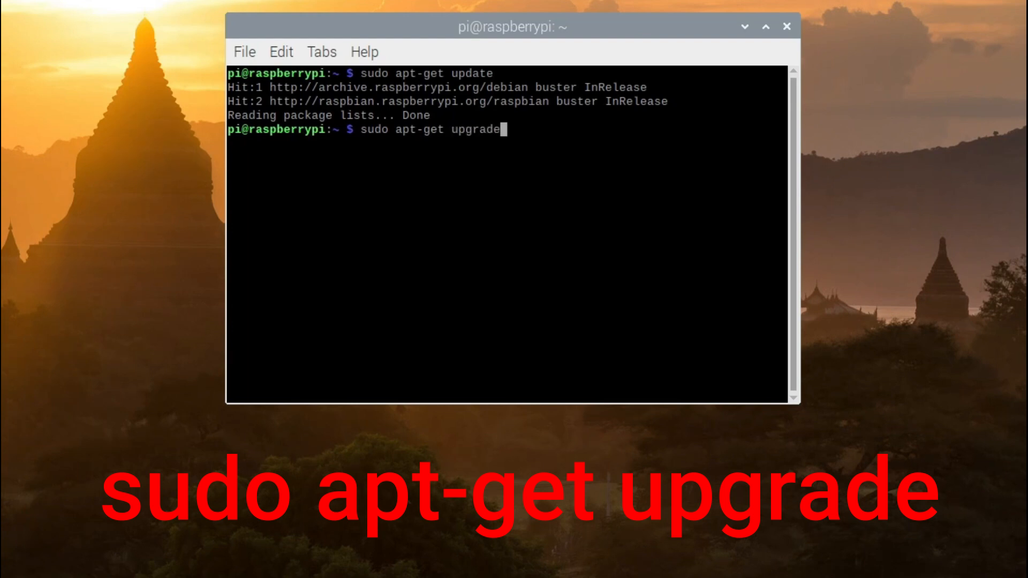